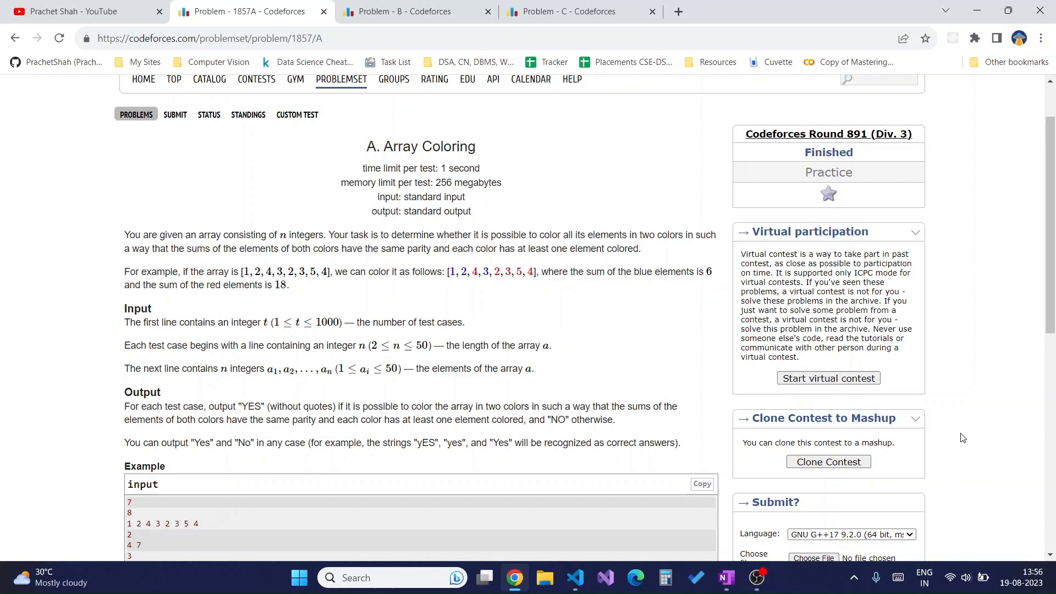
mouse_move(123, 234)
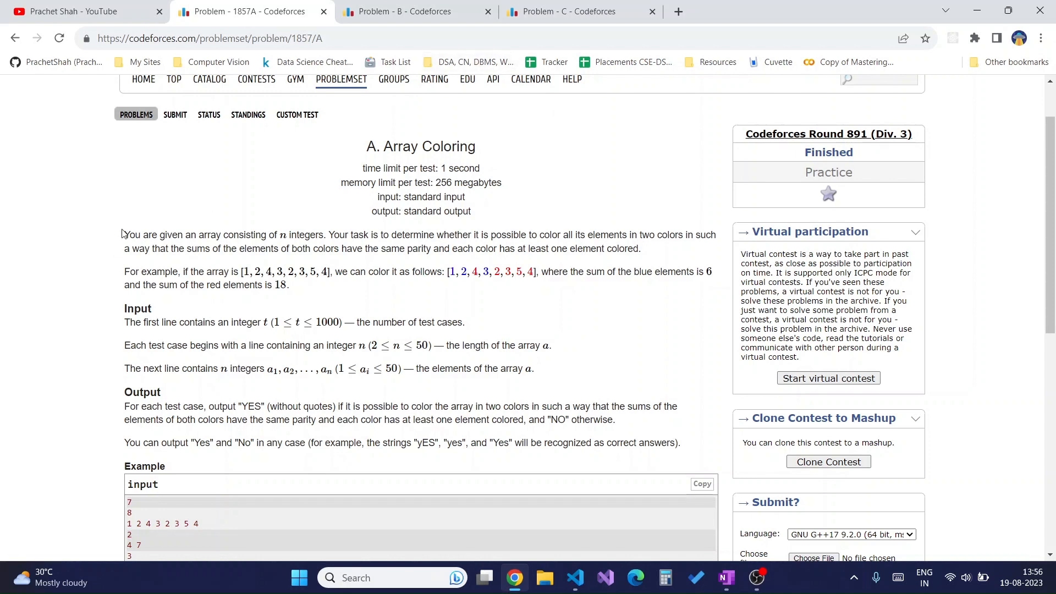
- Highlight lines of the 1857A statement, including the test-case count and output rule
drag(124, 234, 246, 234)
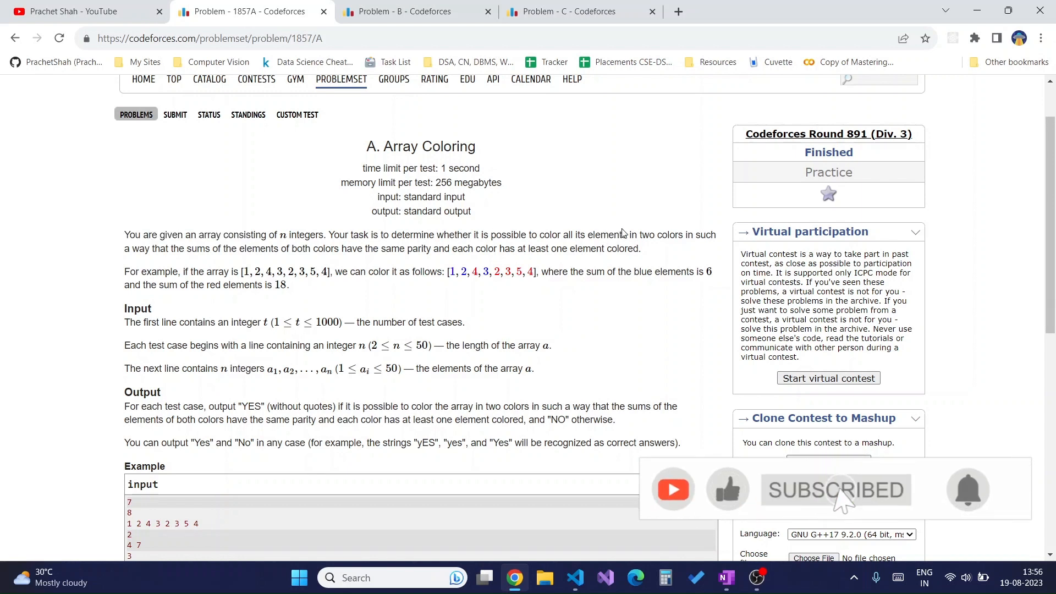
mouse_move(671, 245)
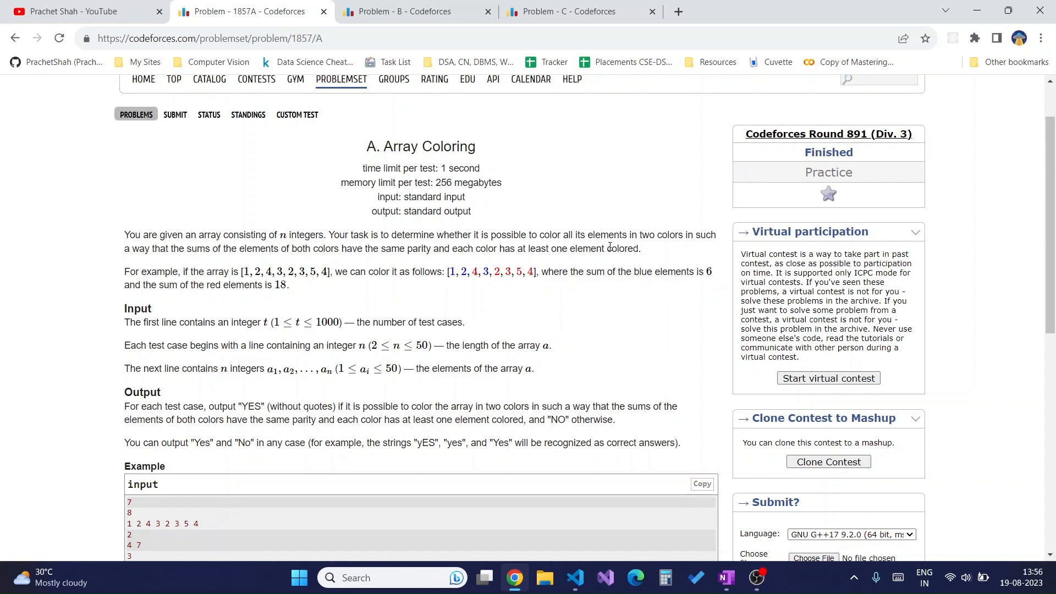
mouse_move(232, 182)
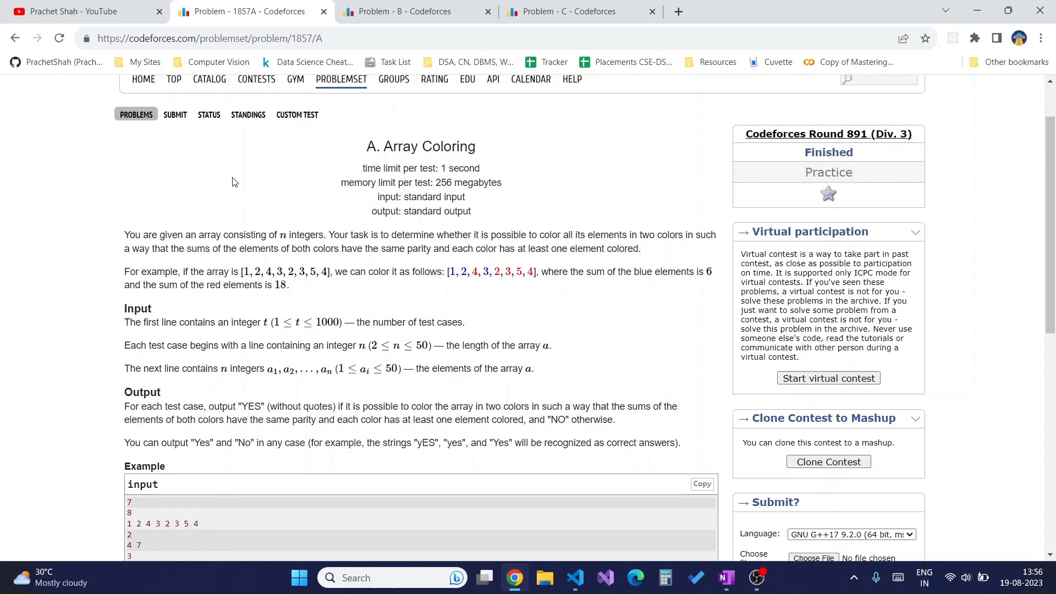
mouse_move(195, 270)
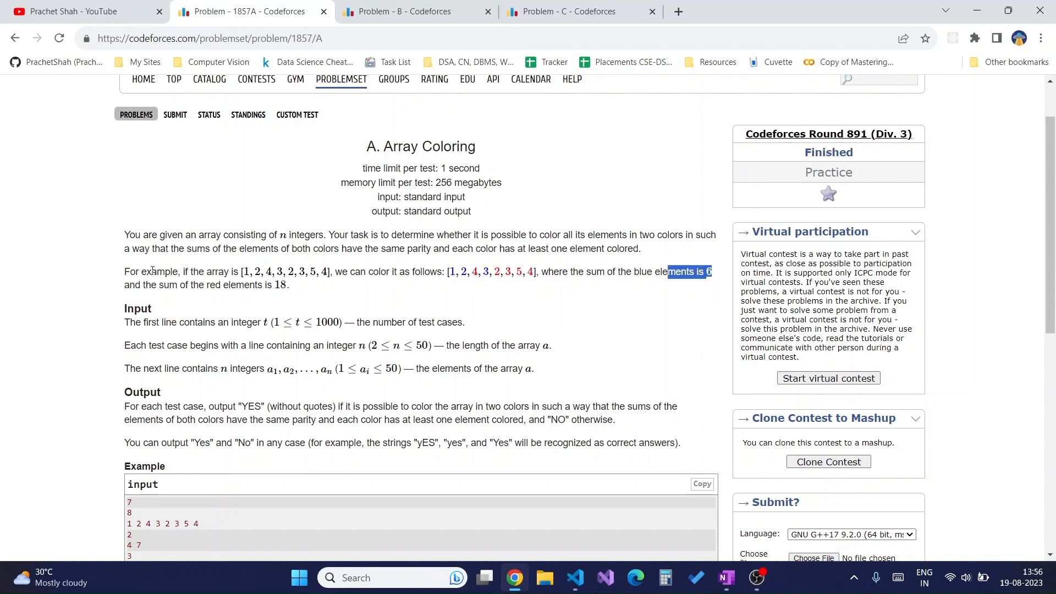
click(286, 285)
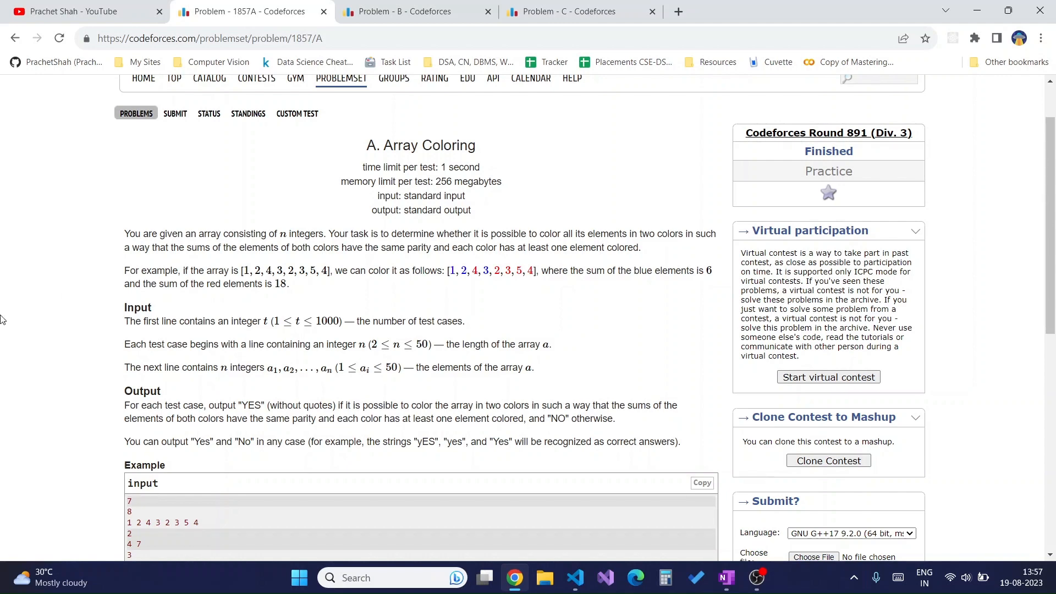
scroll(down, 3)
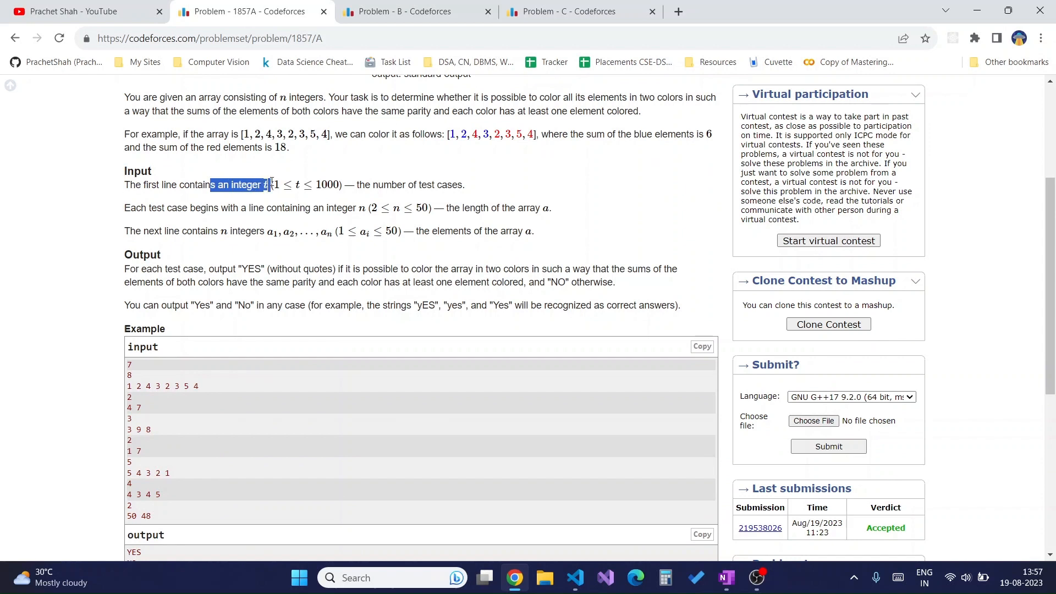
drag(210, 184, 318, 208)
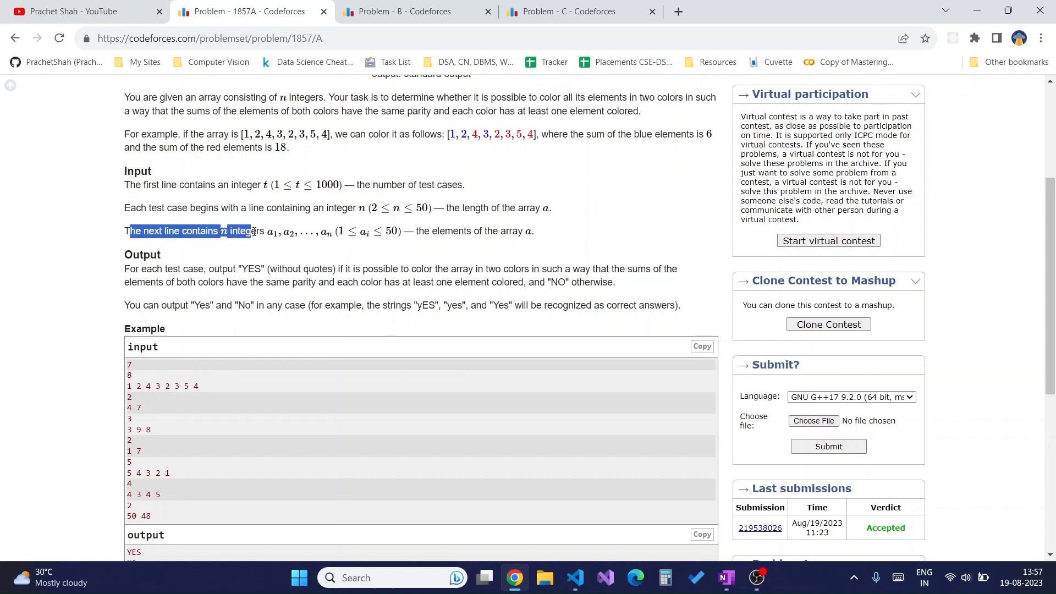
click(303, 236)
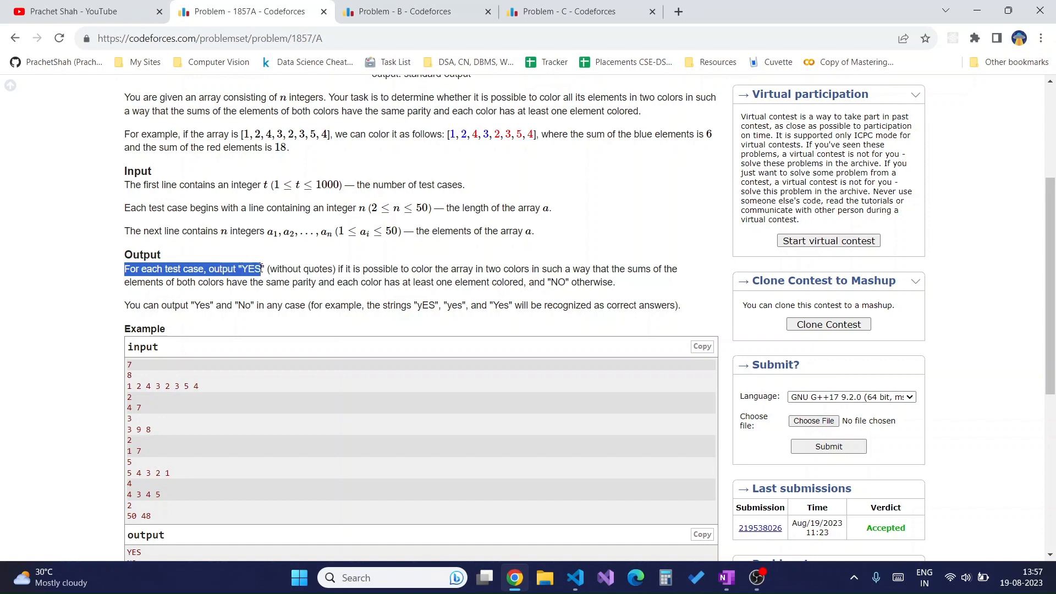
click(343, 267)
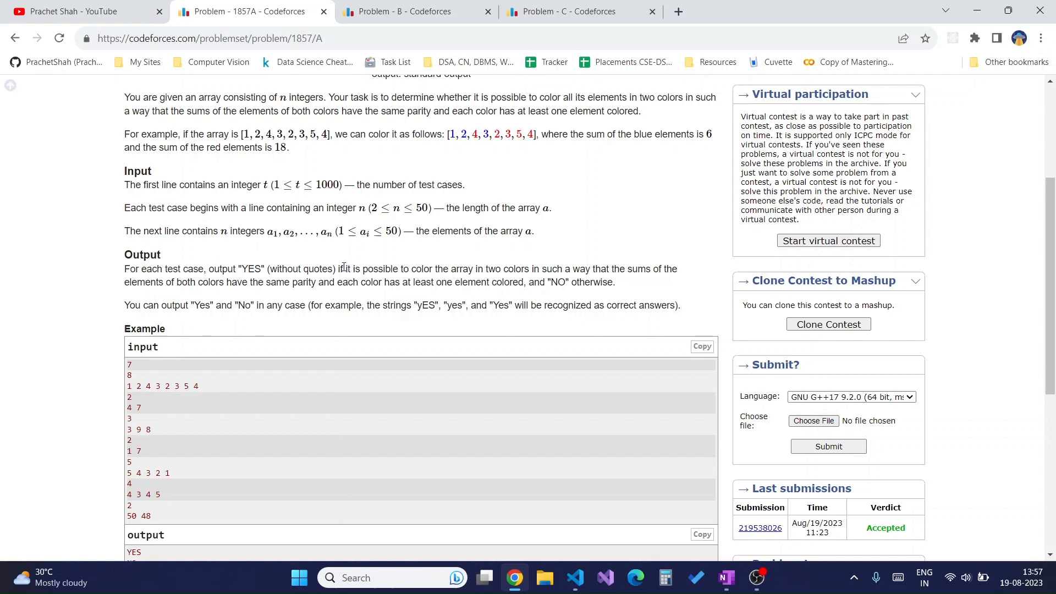
- Review the second sample's colorings in the Note section, then bring up OneNote
scroll(down, 3)
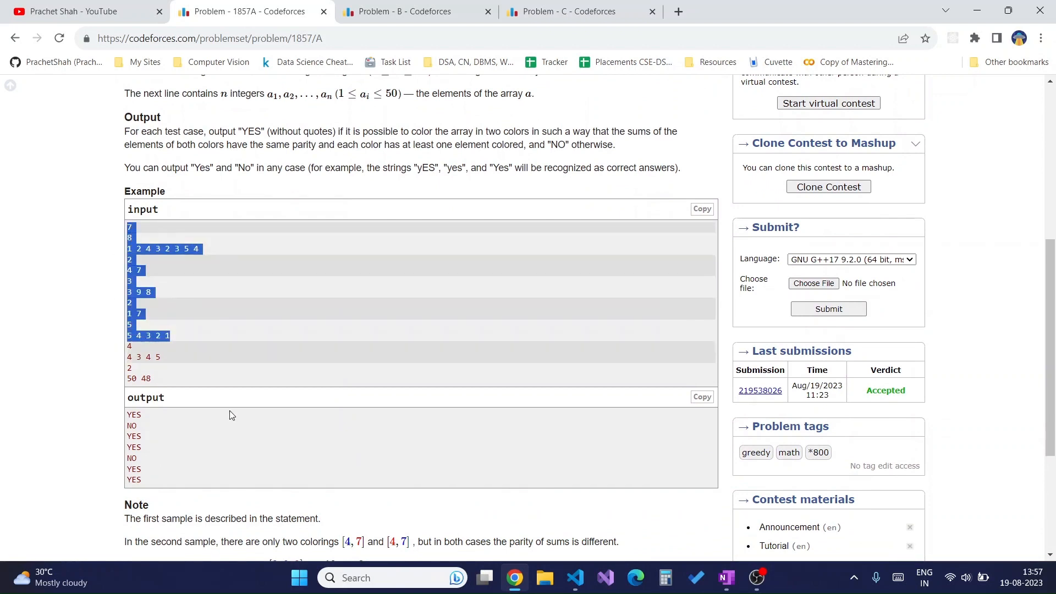
scroll(down, 3)
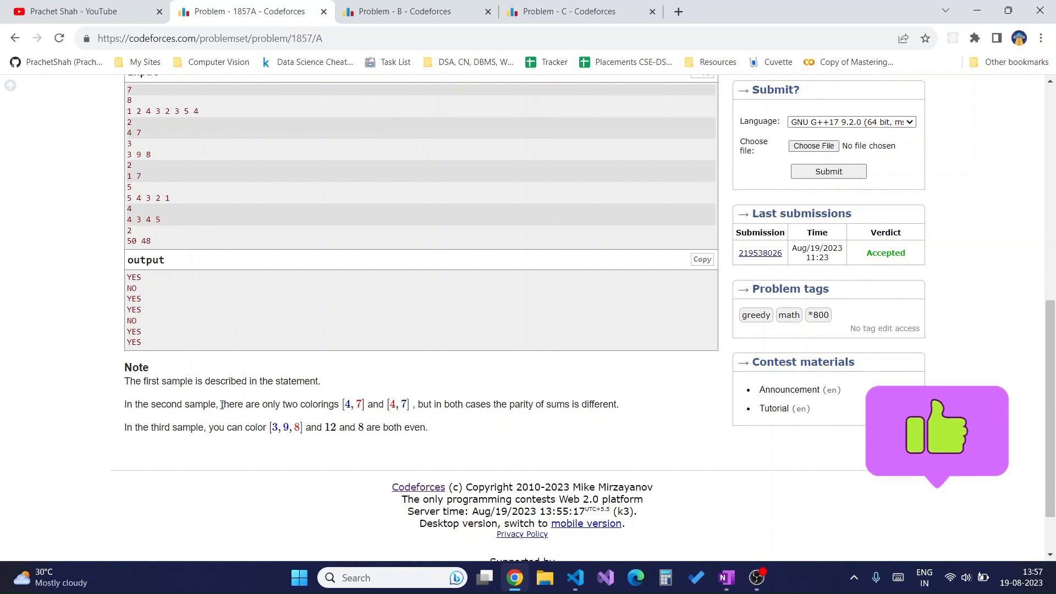
scroll(up, 3)
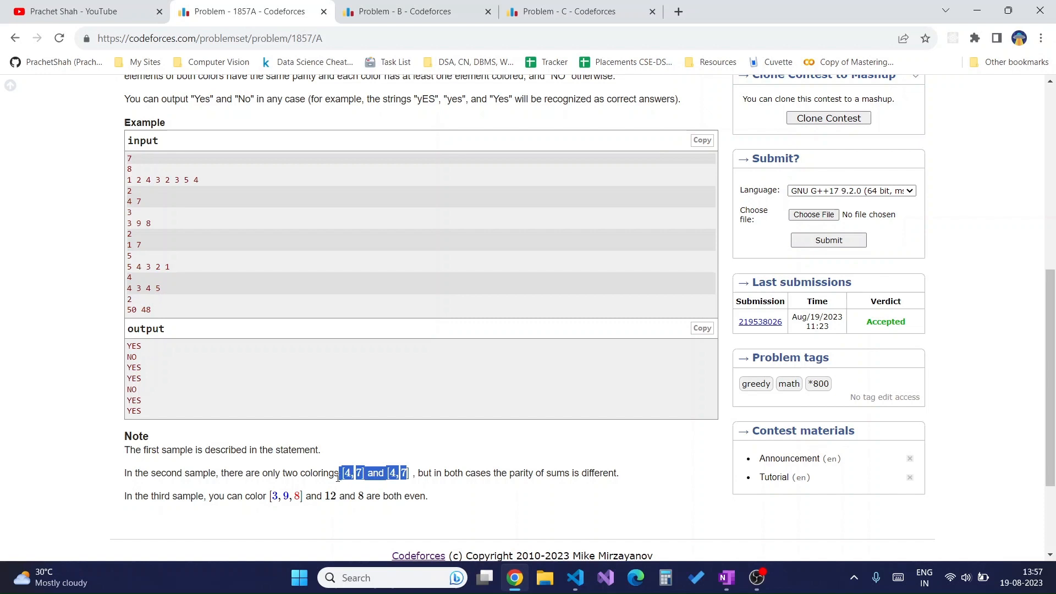
click(360, 447)
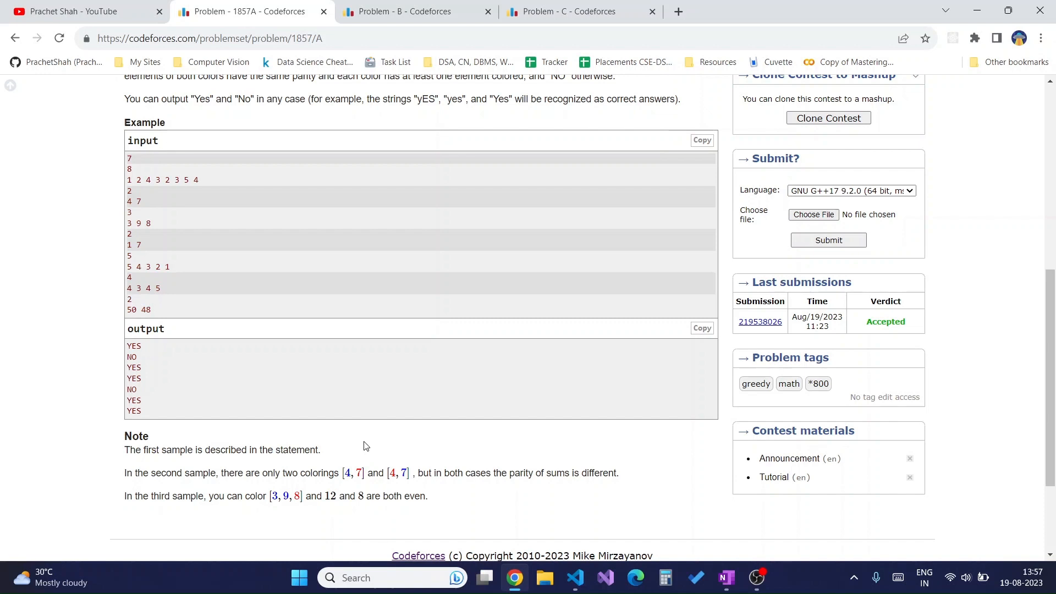
mouse_move(319, 478)
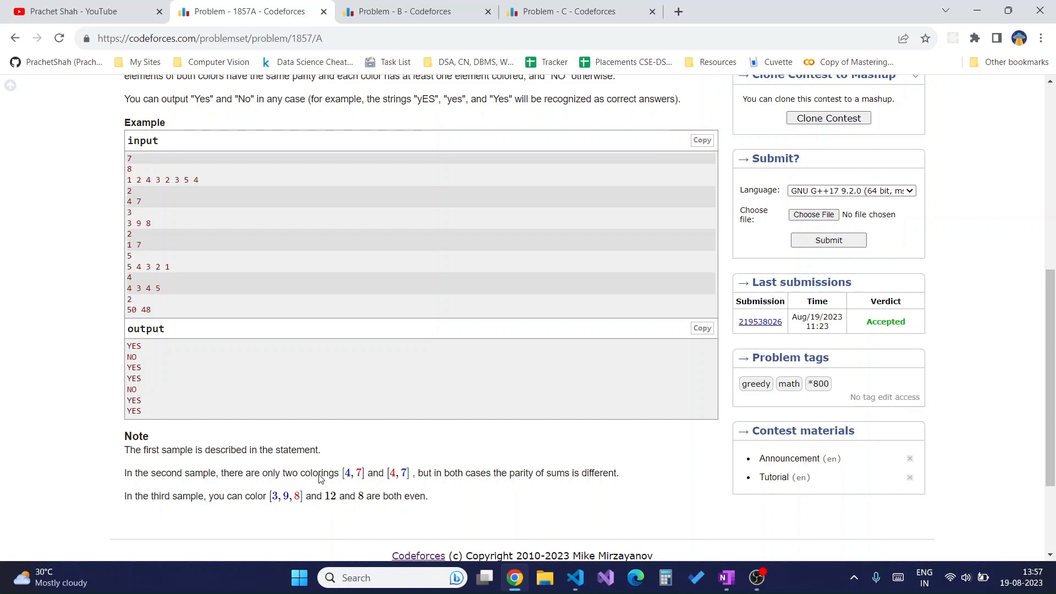
mouse_move(256, 496)
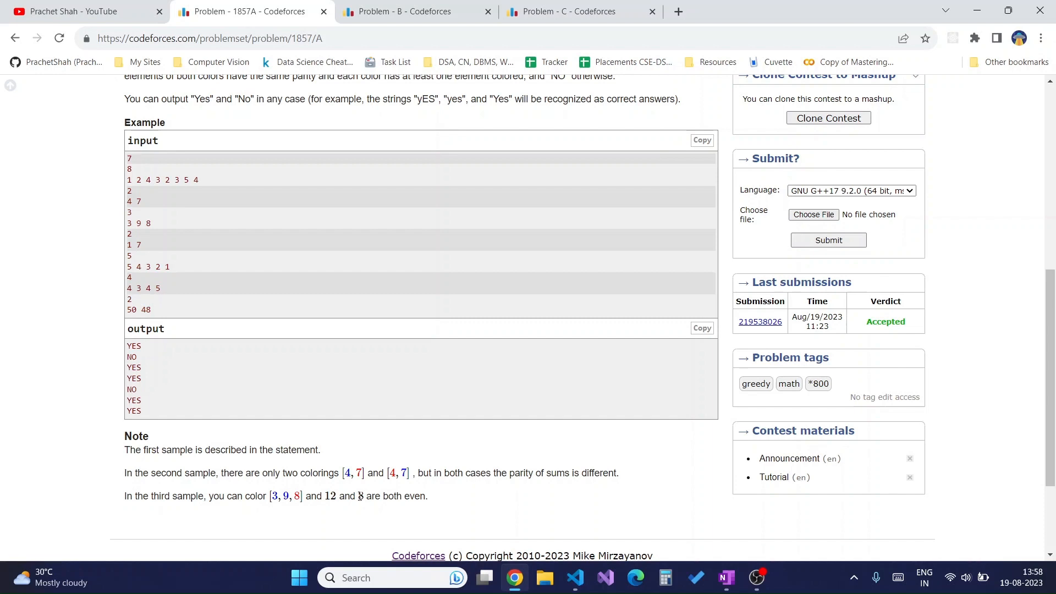
click(726, 577)
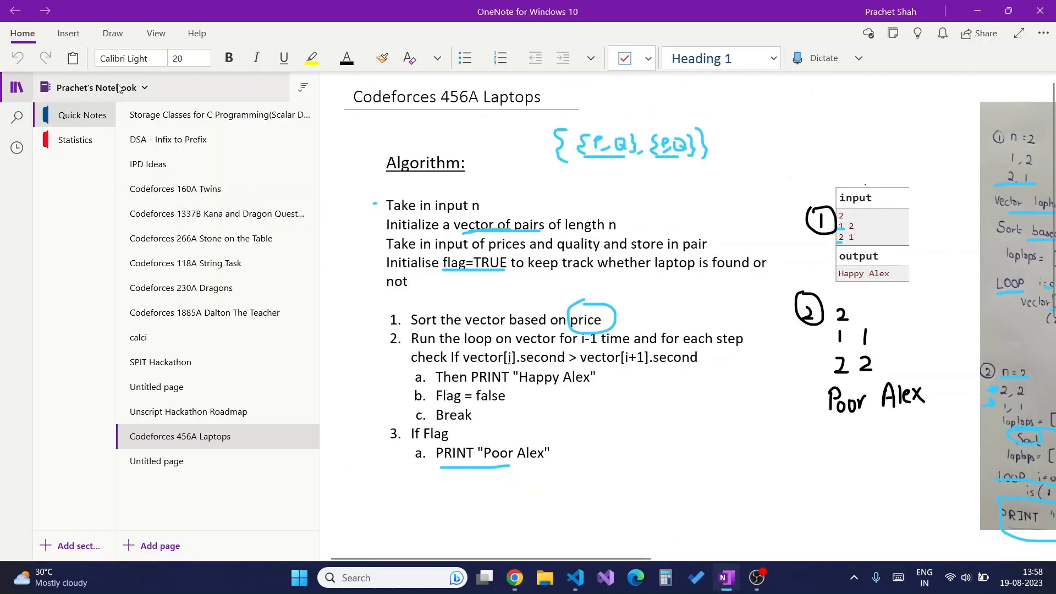
- Add a new blank OneNote page and switch to drawing tools for the parity sketch
click(156, 460)
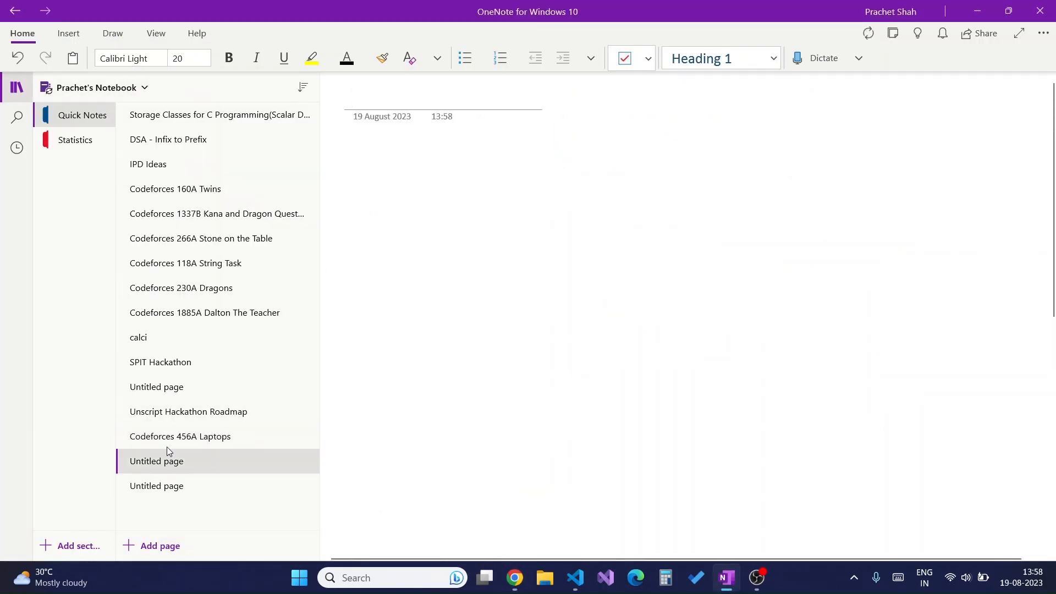
click(112, 33)
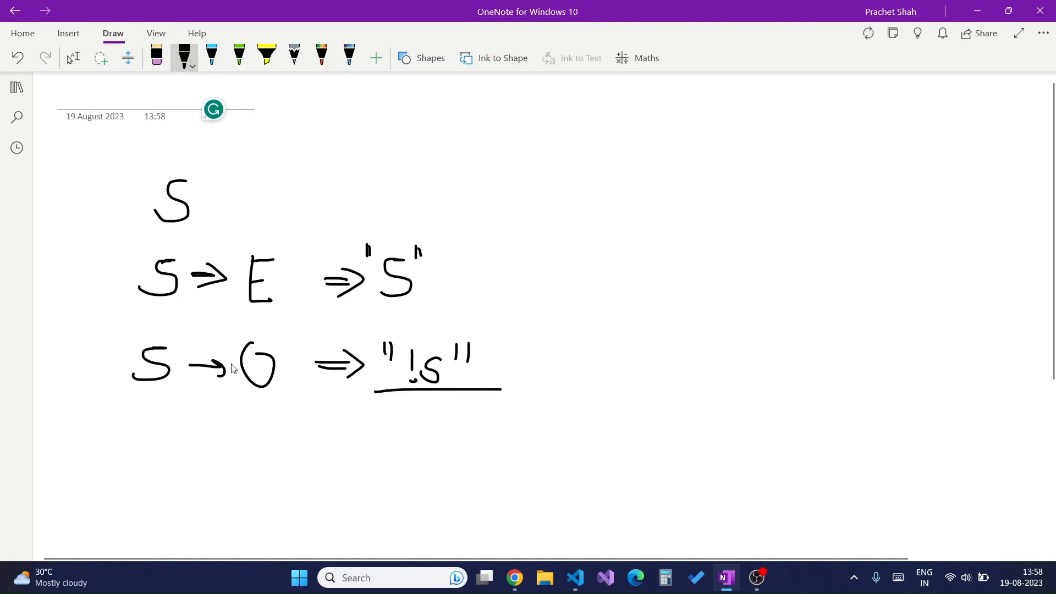
mouse_move(560, 127)
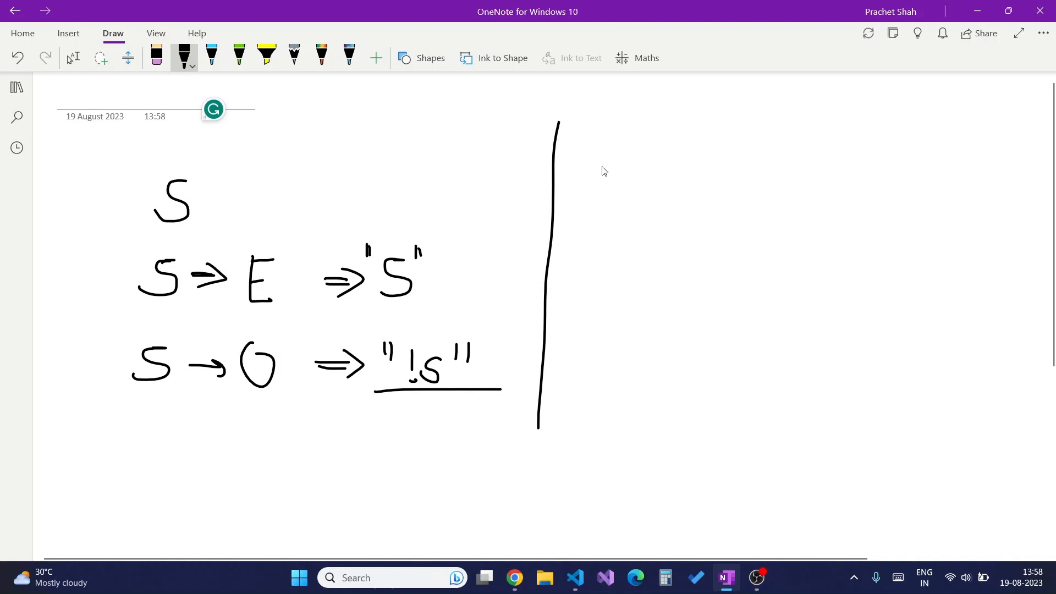
- Circle the parity sketch, write the %2 Yes/No rules, and return to Codeforces
drag(140, 161, 425, 217)
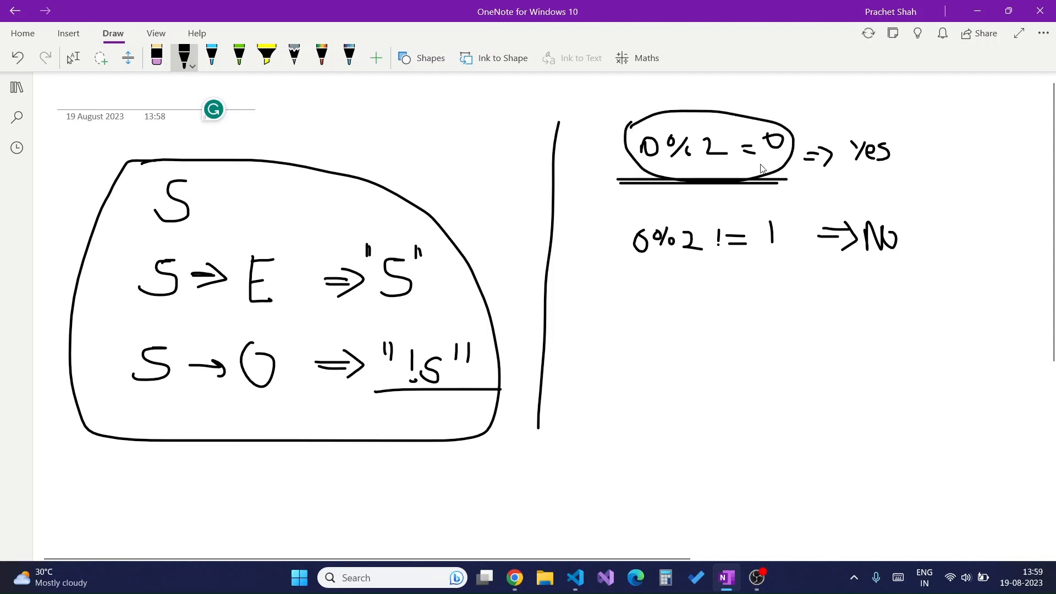
mouse_move(789, 164)
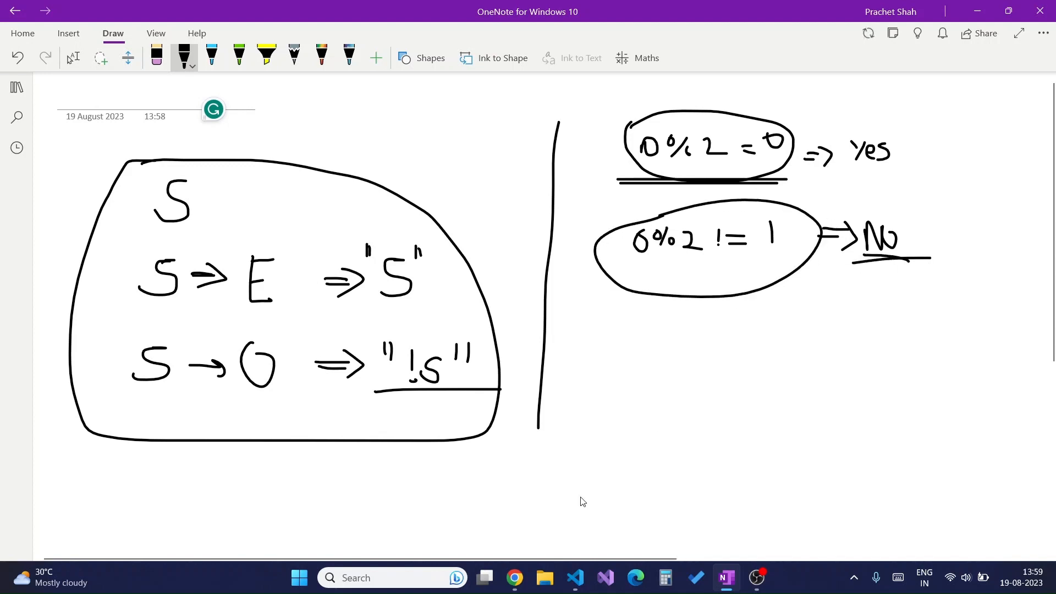
click(513, 577)
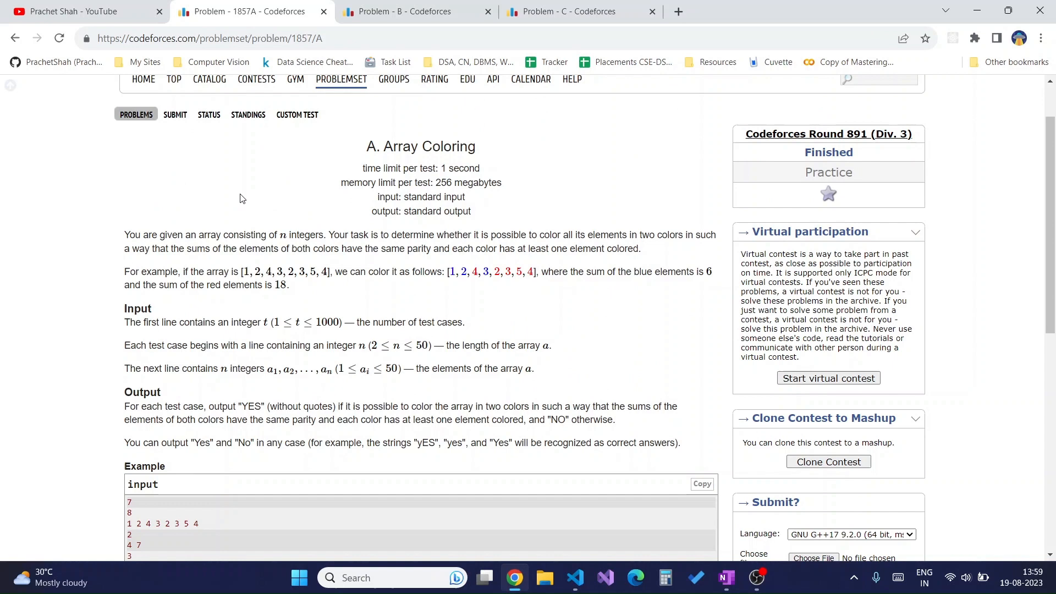
- Type #include<bits/stdc++.h>, using namespace std, and a main that reads the test count
click(174, 183)
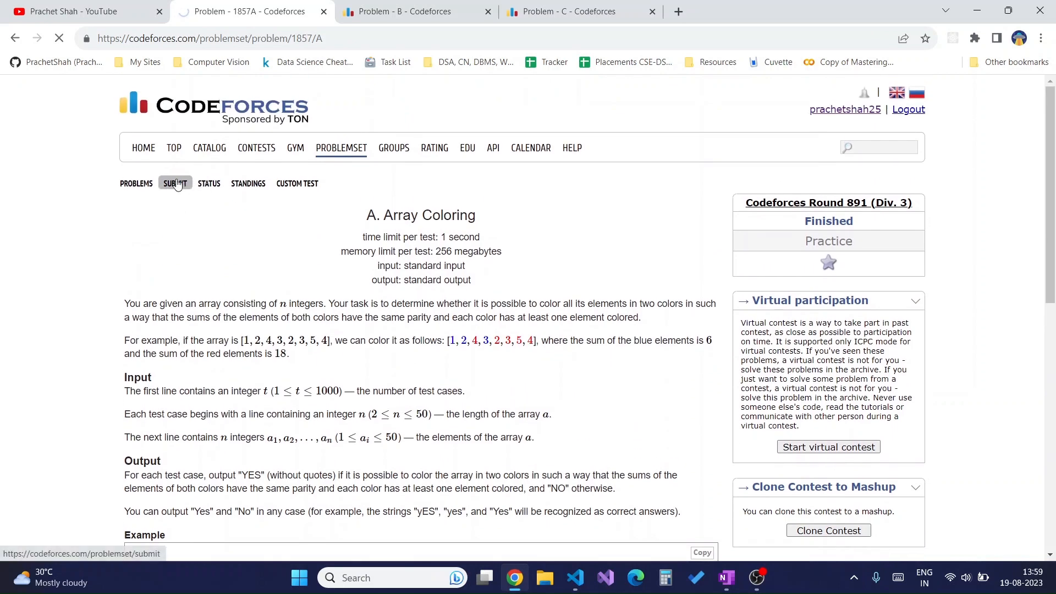
click(173, 183)
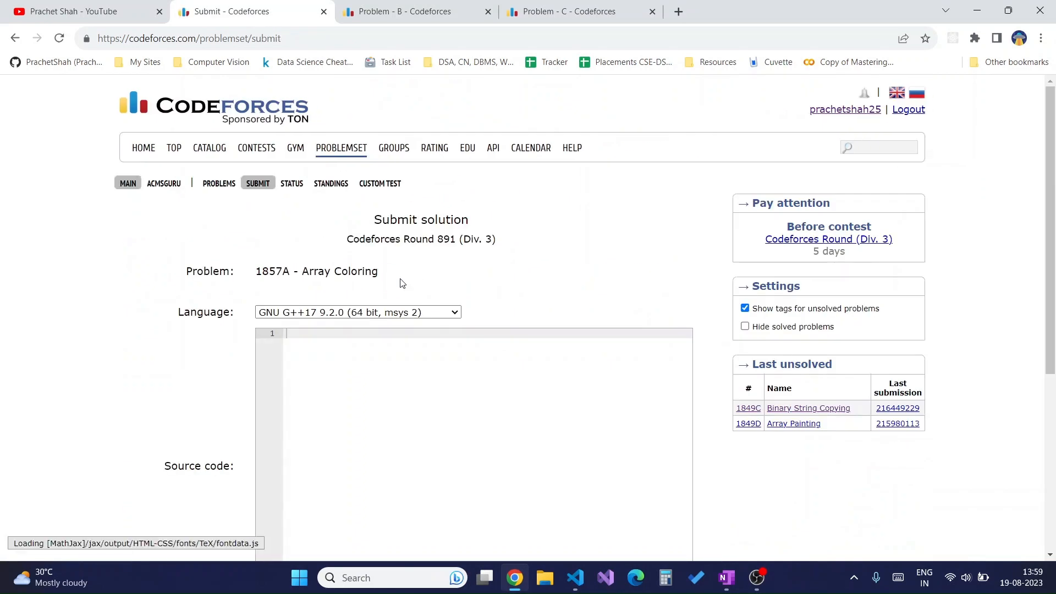
scroll(down, 3)
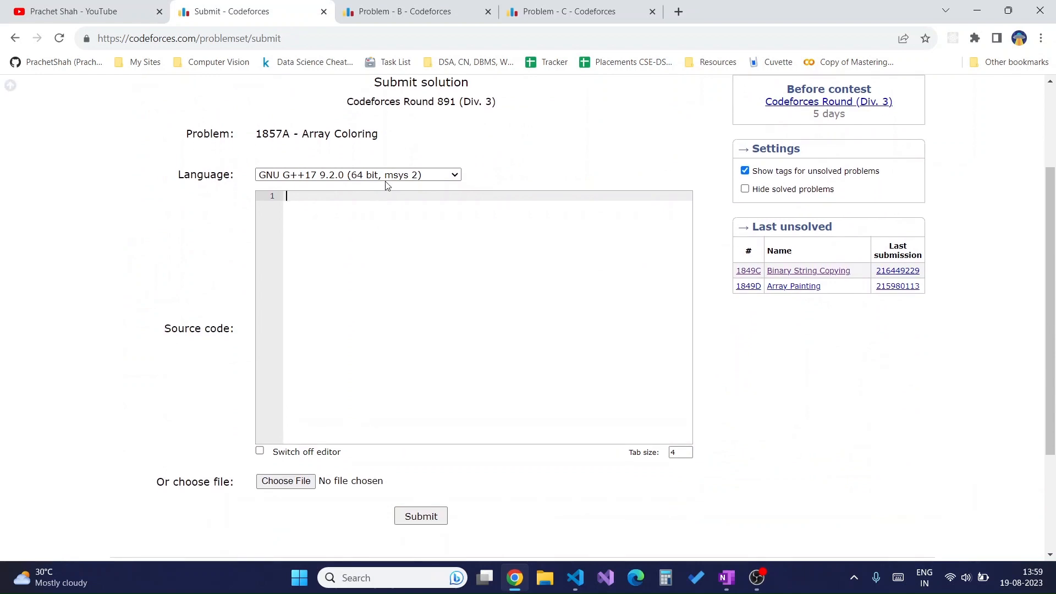
text(#include<)
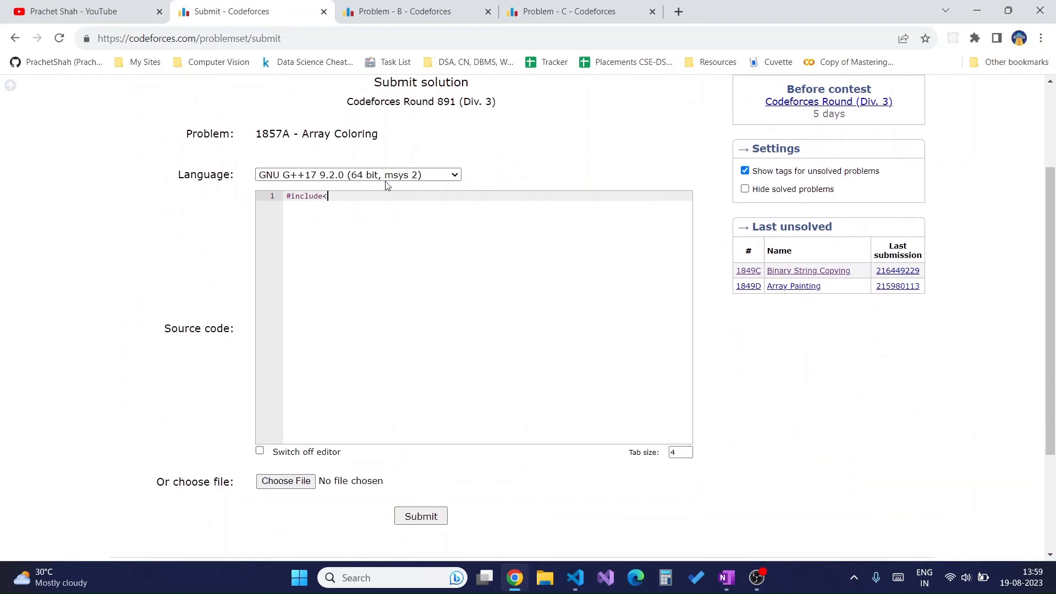
text(bits/stdc++.h>)
text(u)
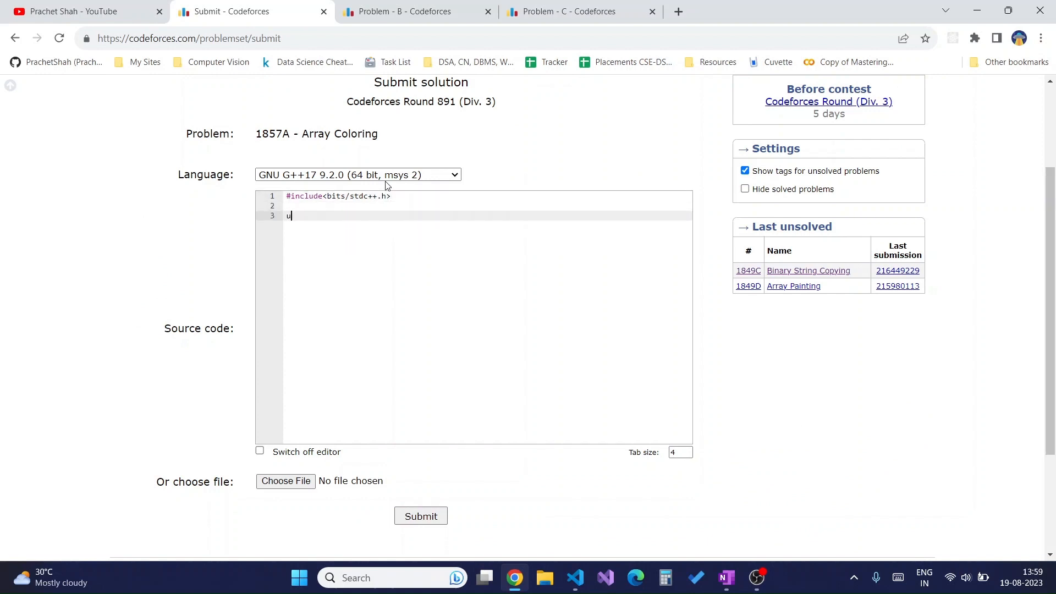
text(sing namespace)
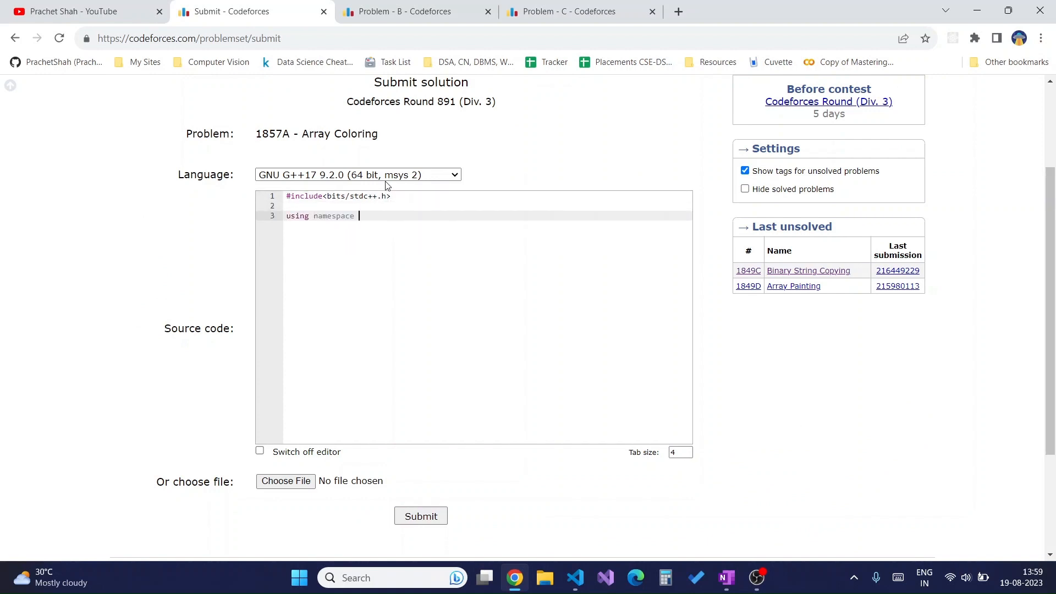
text(std;)
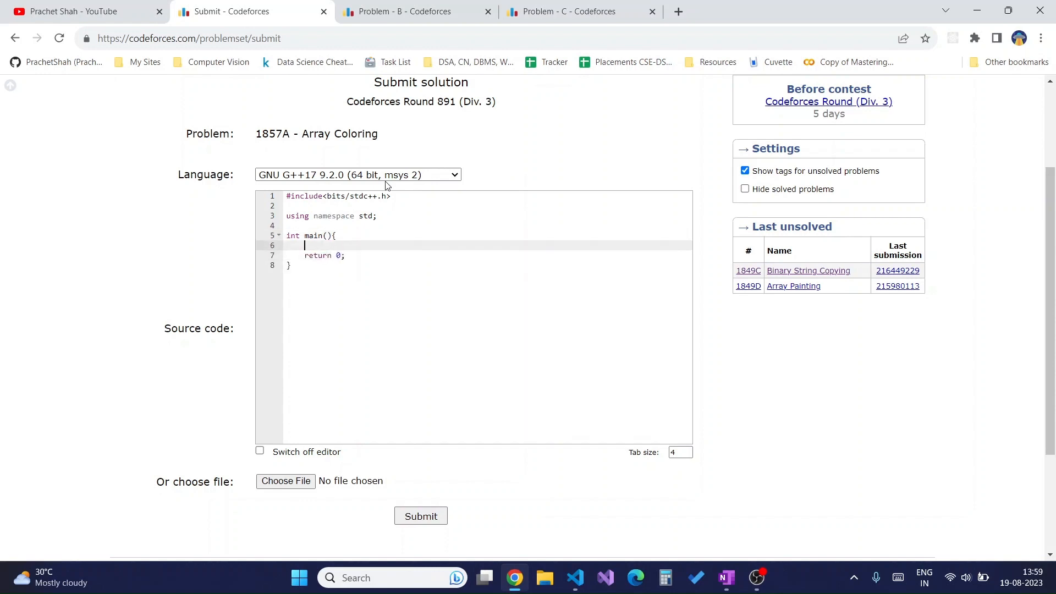
text(int test;)
text(cin)
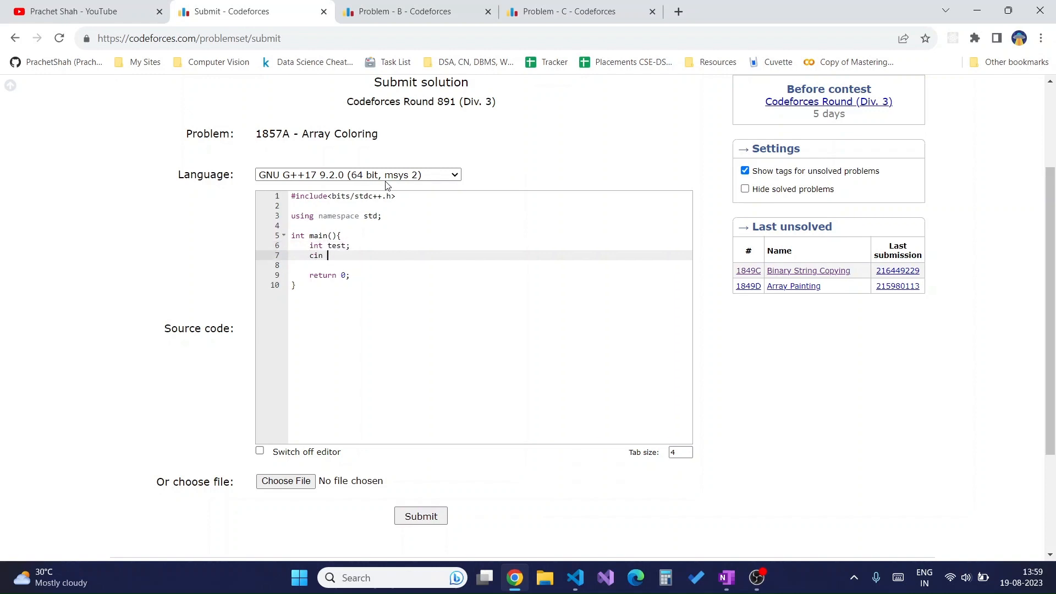
text(>> test;)
text(while(test--){)
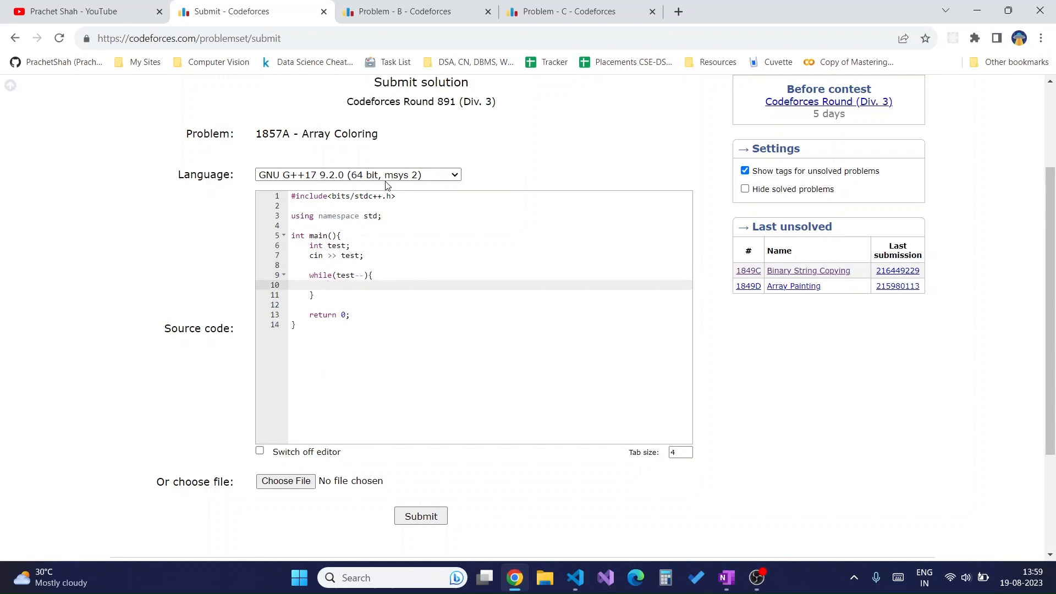
- Read n, declare cntOdd=0 and x, and open for(int i=0; i<n; i++)
text(int ;)
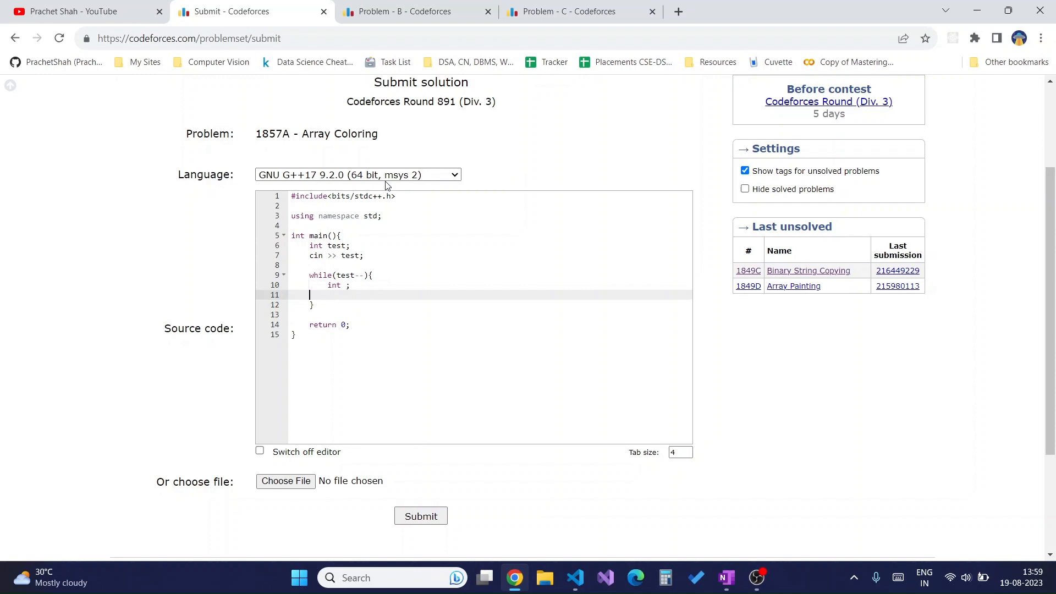
text(n;)
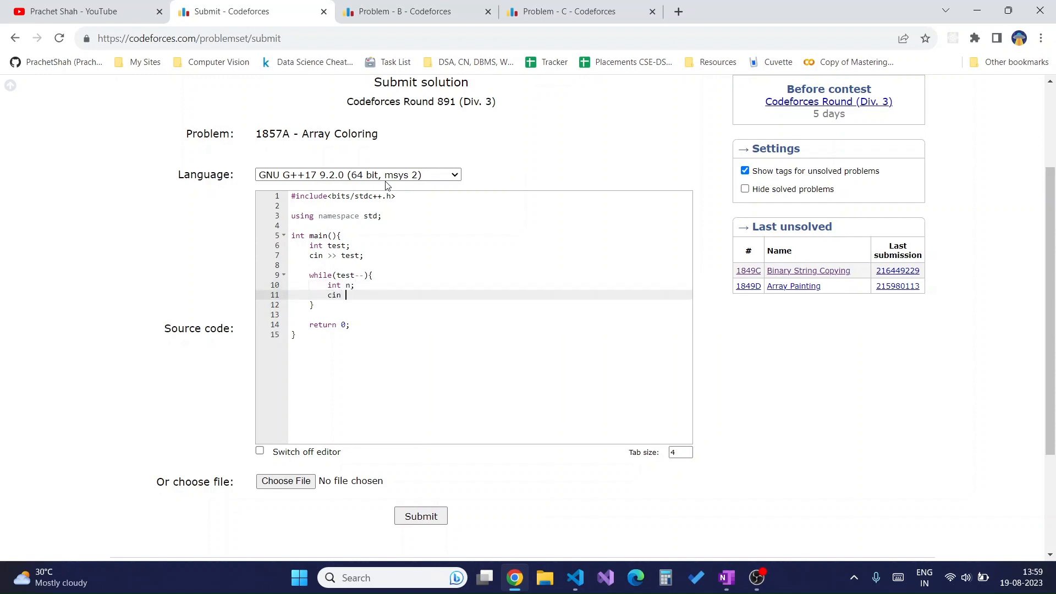
text(>> n;)
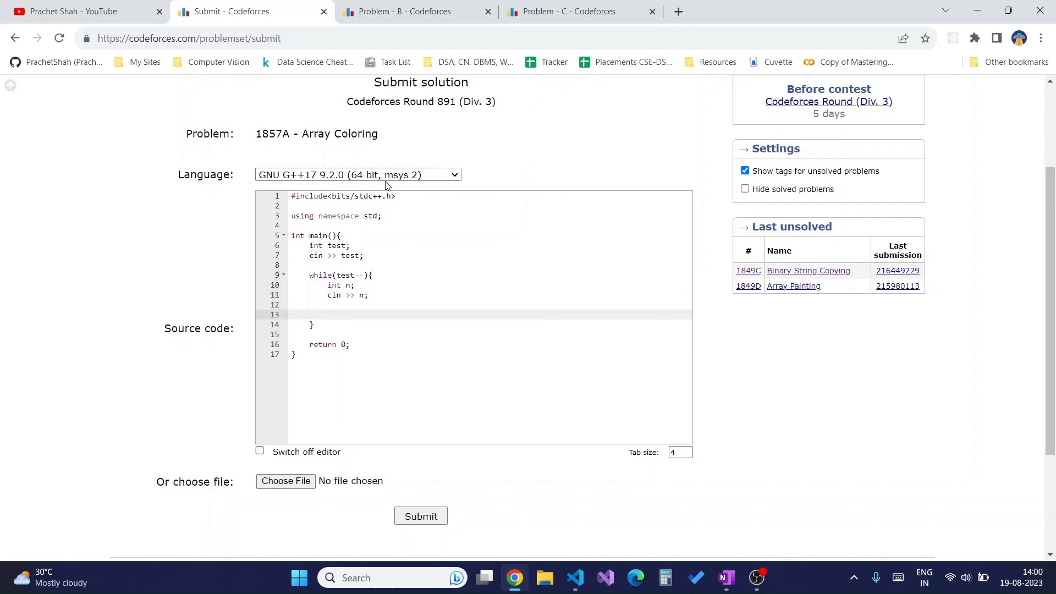
text(int cntOdd;)
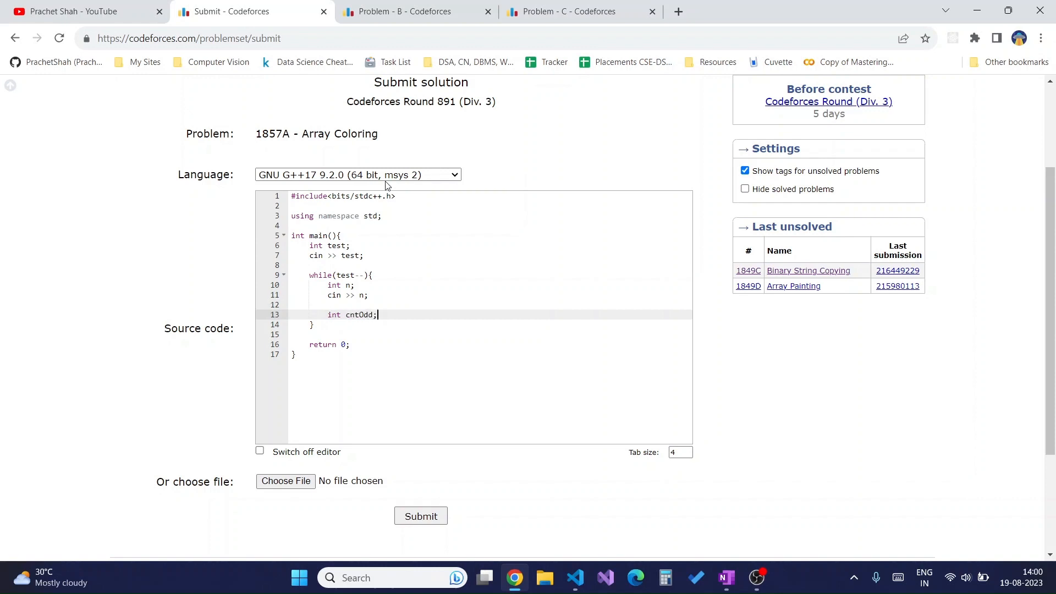
text(, x)
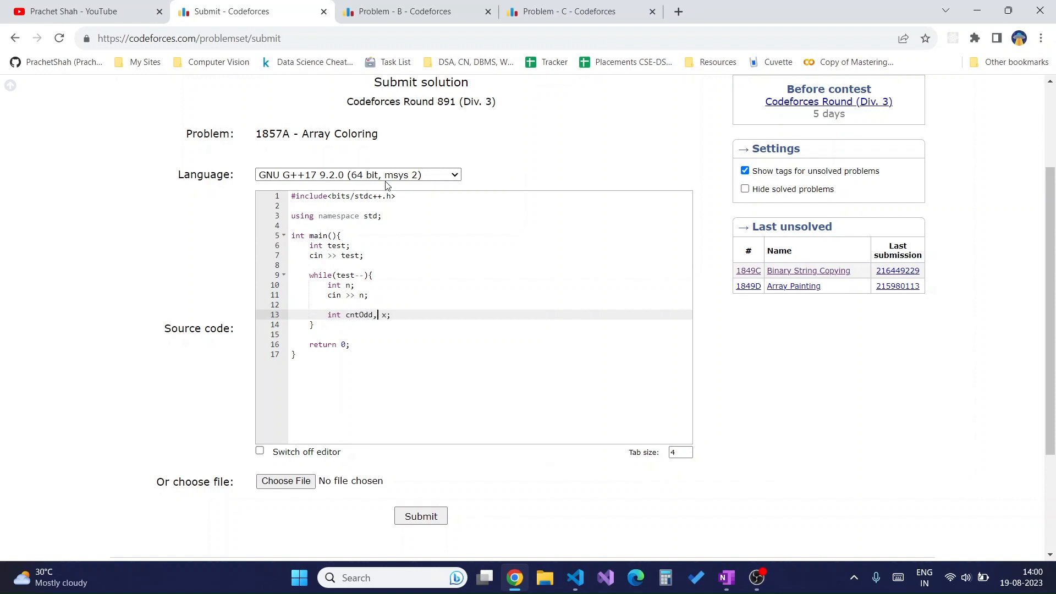
text(=0)
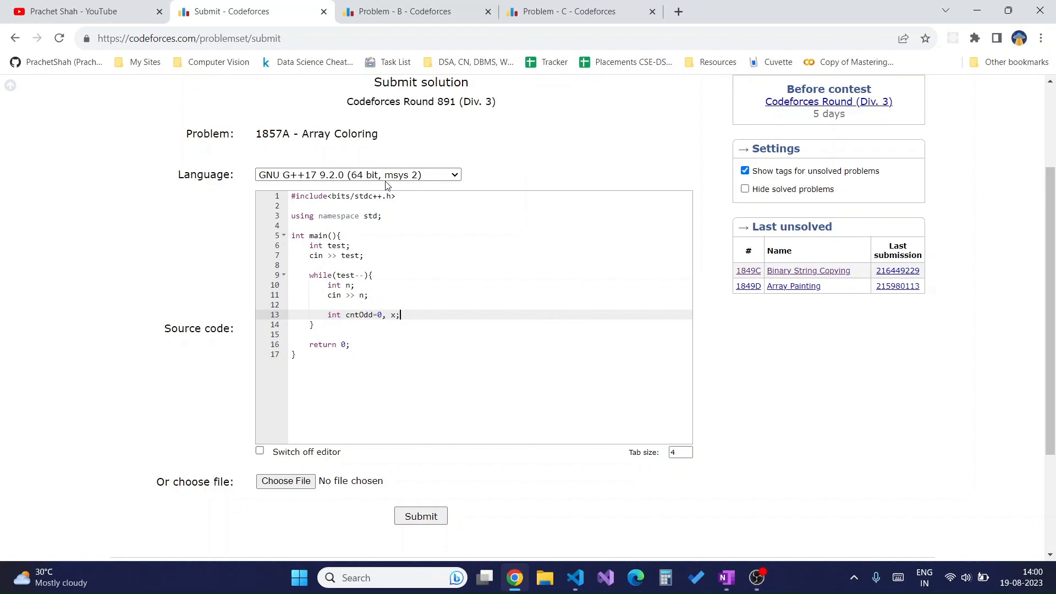
text(for(int i)
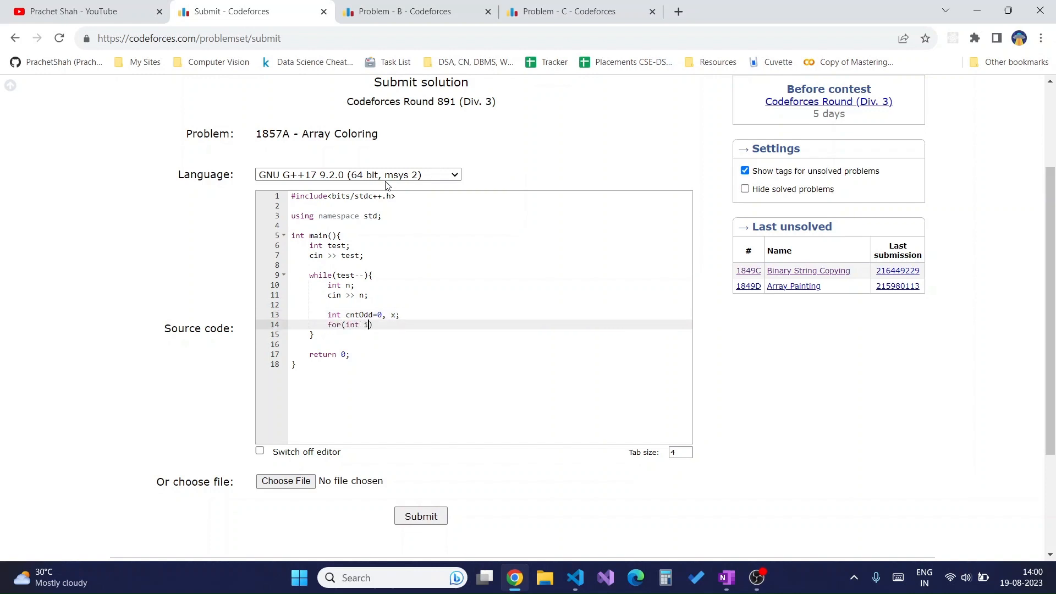
text(=0; <n;)
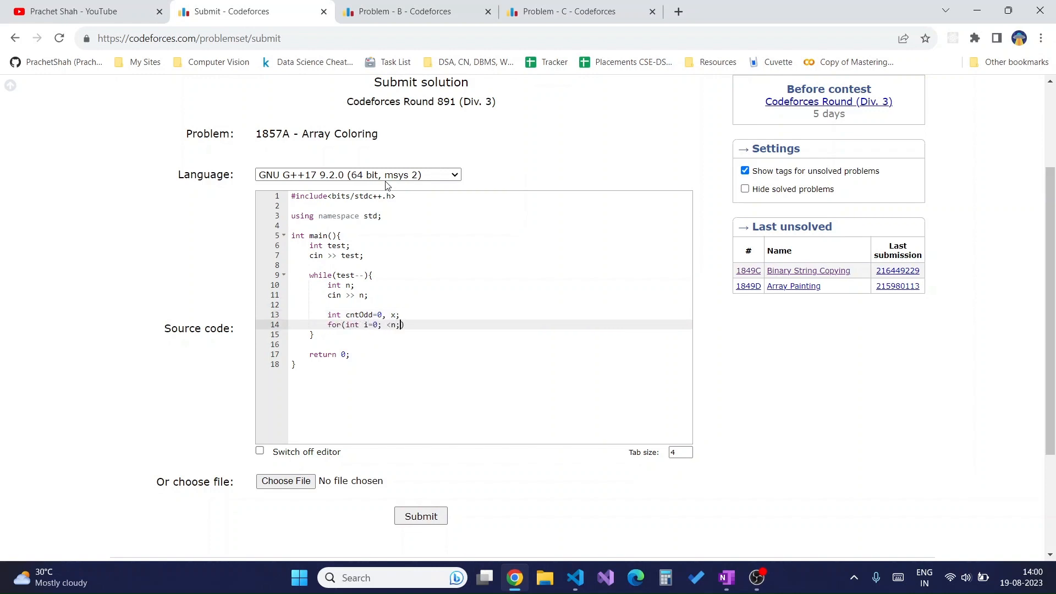
text(i++){)
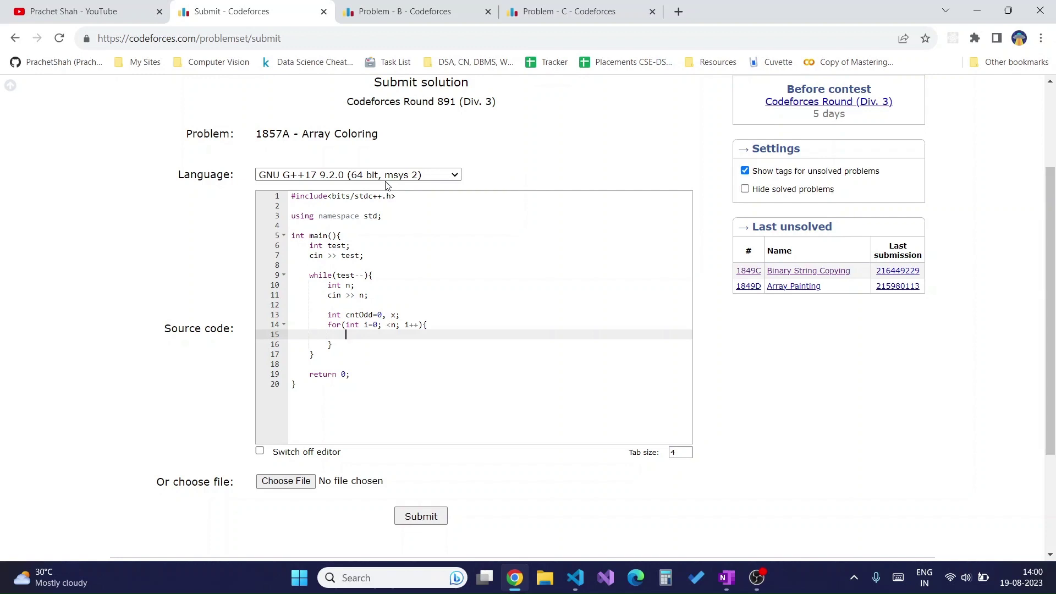
- Read x inside the loop and increment cntOdd when x%2 is 1
text(cin >>)
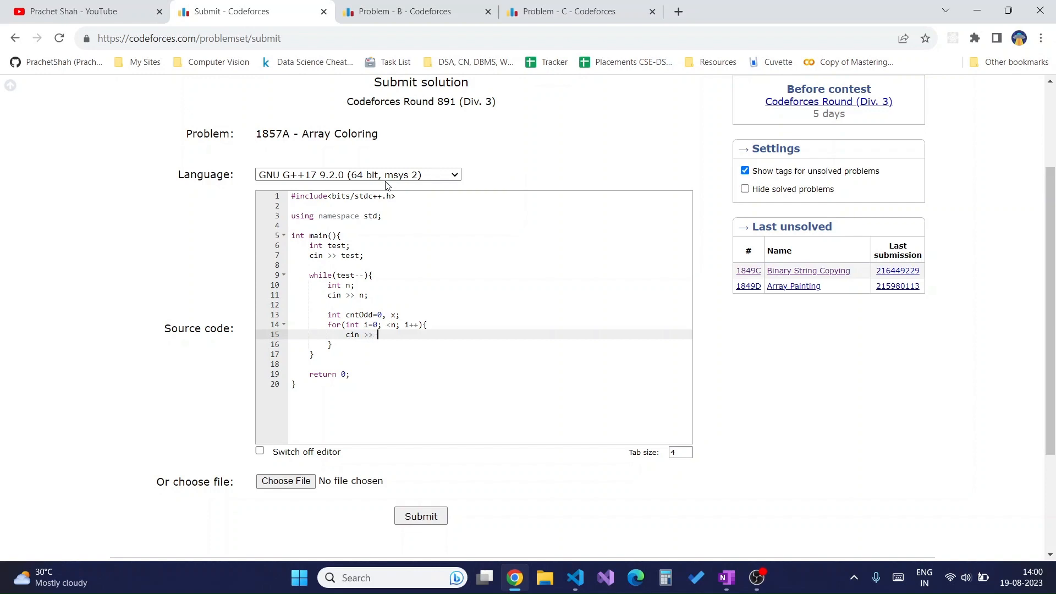
text(x;)
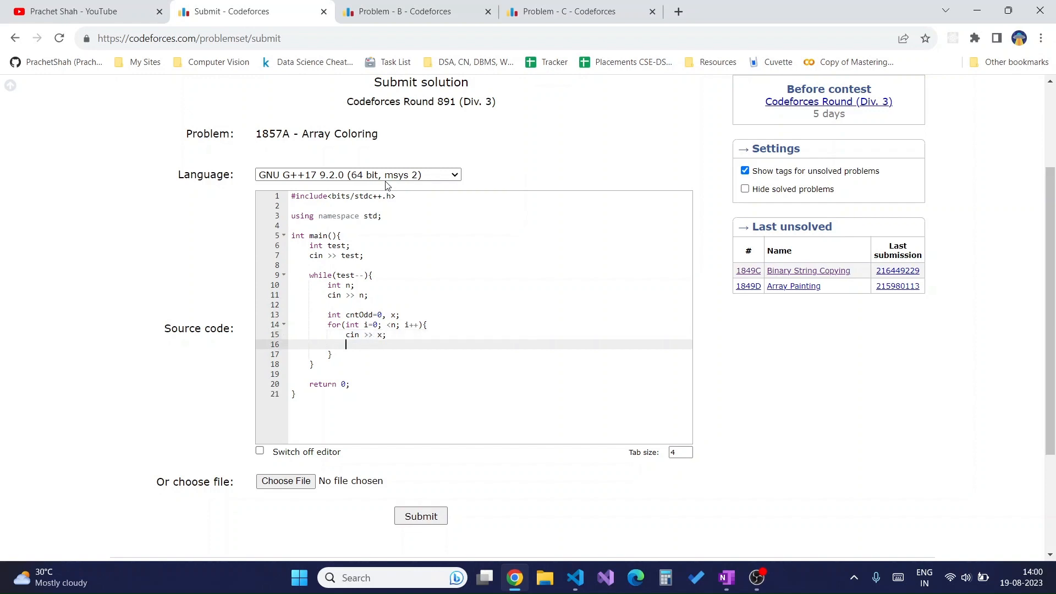
text(if()
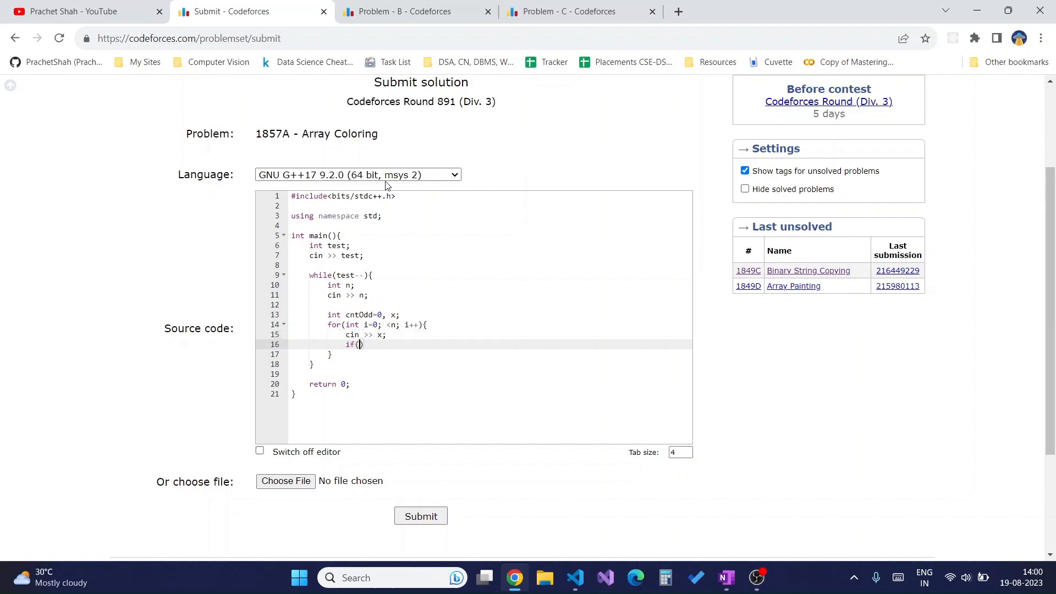
text(x%2 == 9)
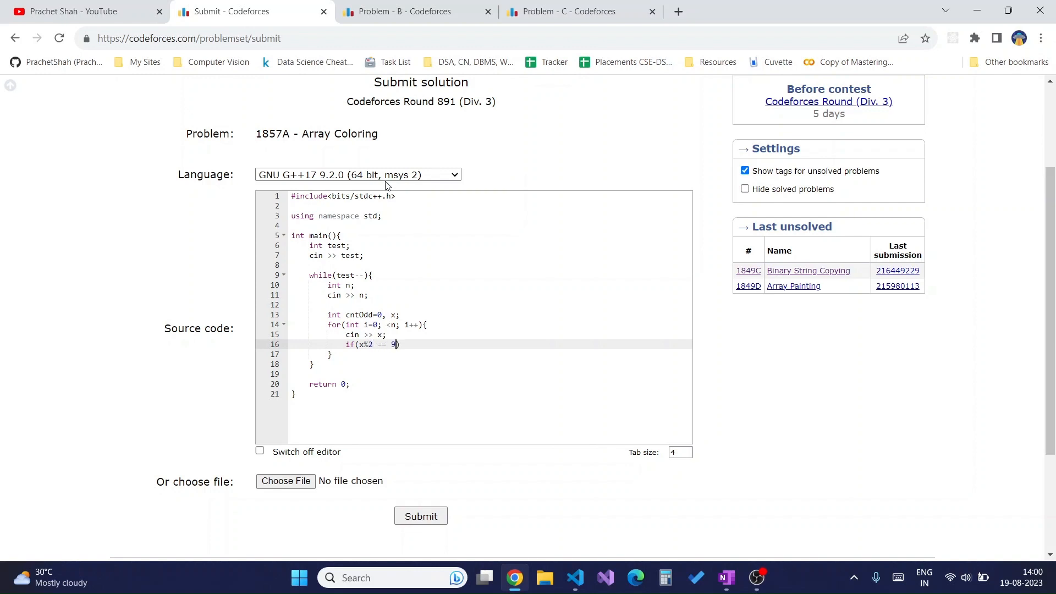
key(Enter)
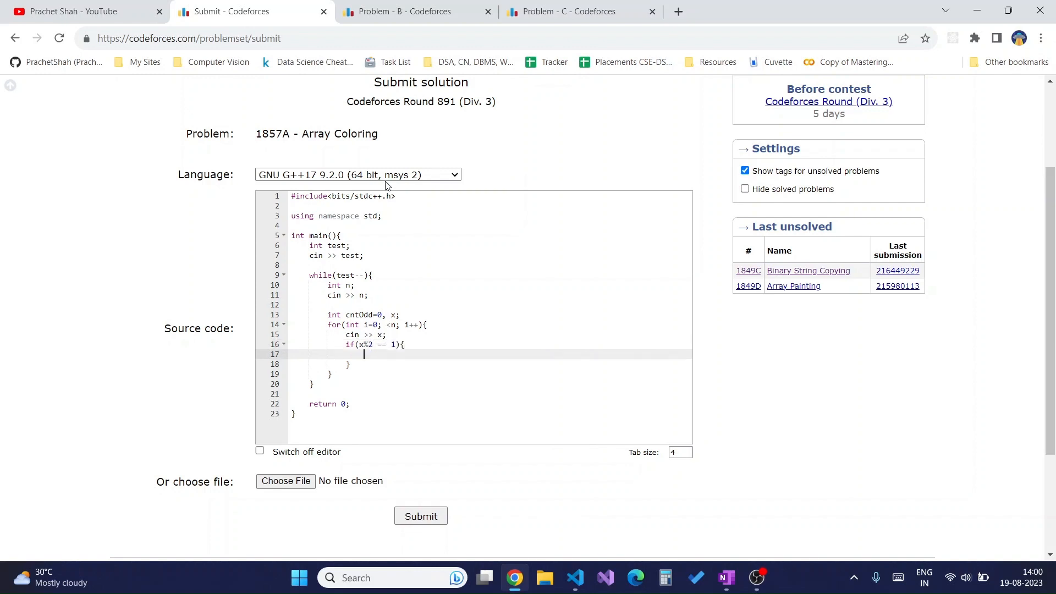
text(cntOdd++;)
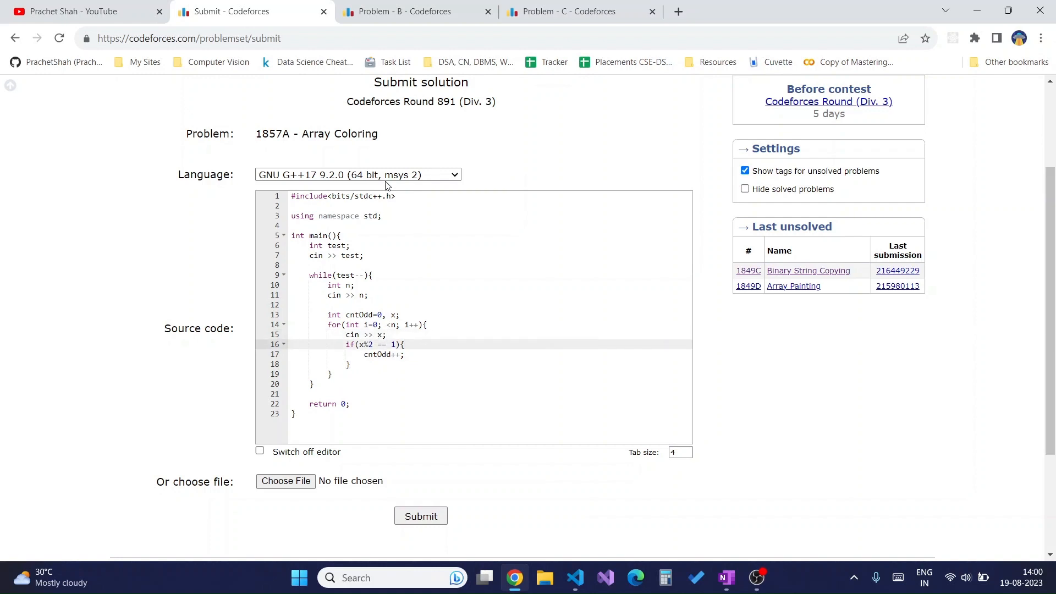
key(Enter)
text(int x;)
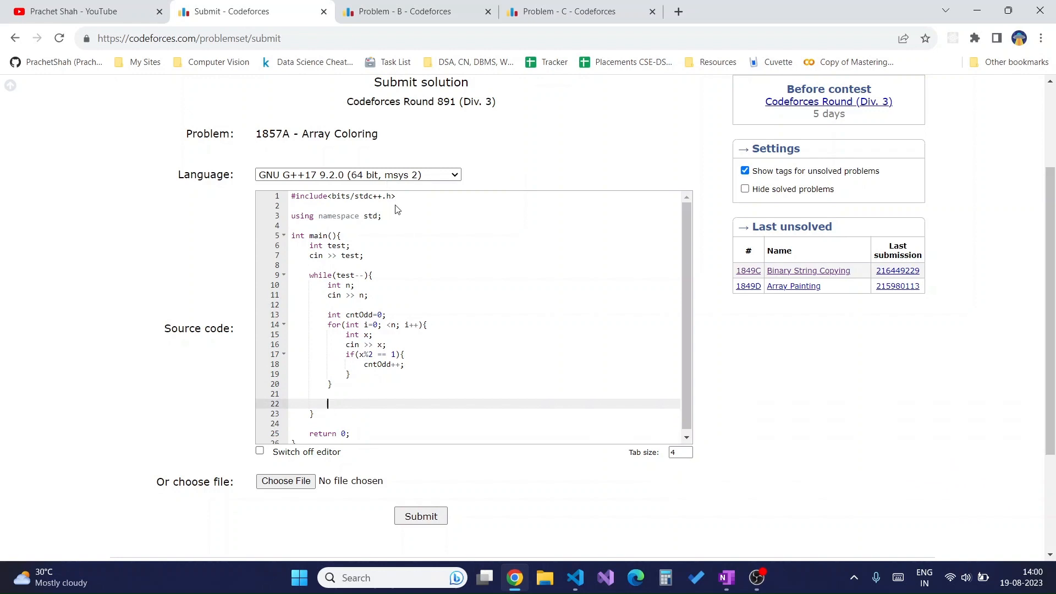
- Add the if/else printing NO or YES, then submit the 1857A solution
text(i)
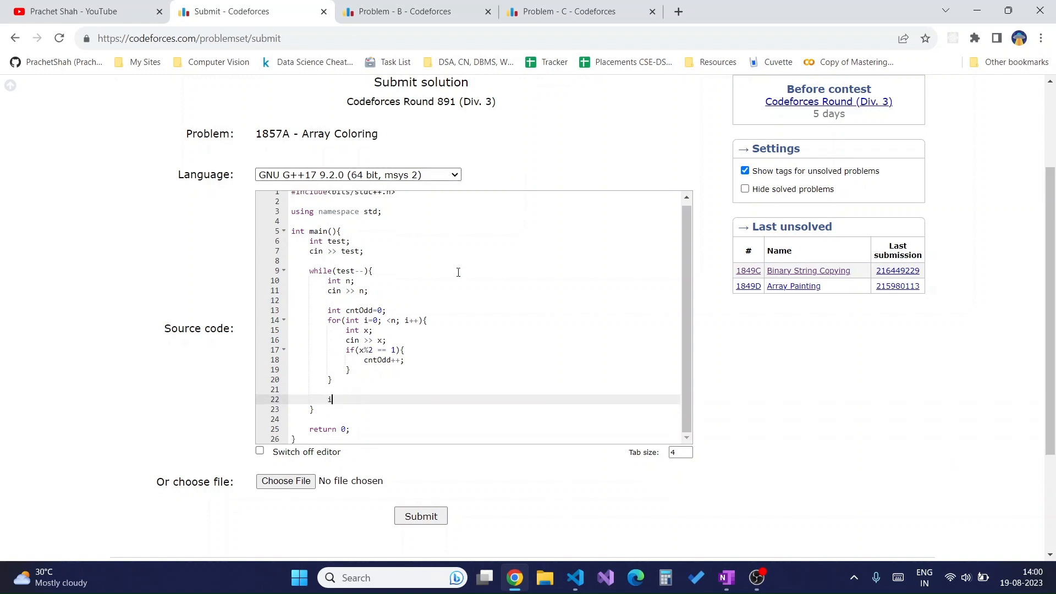
text(f(x%2 == 1){)
text(co)
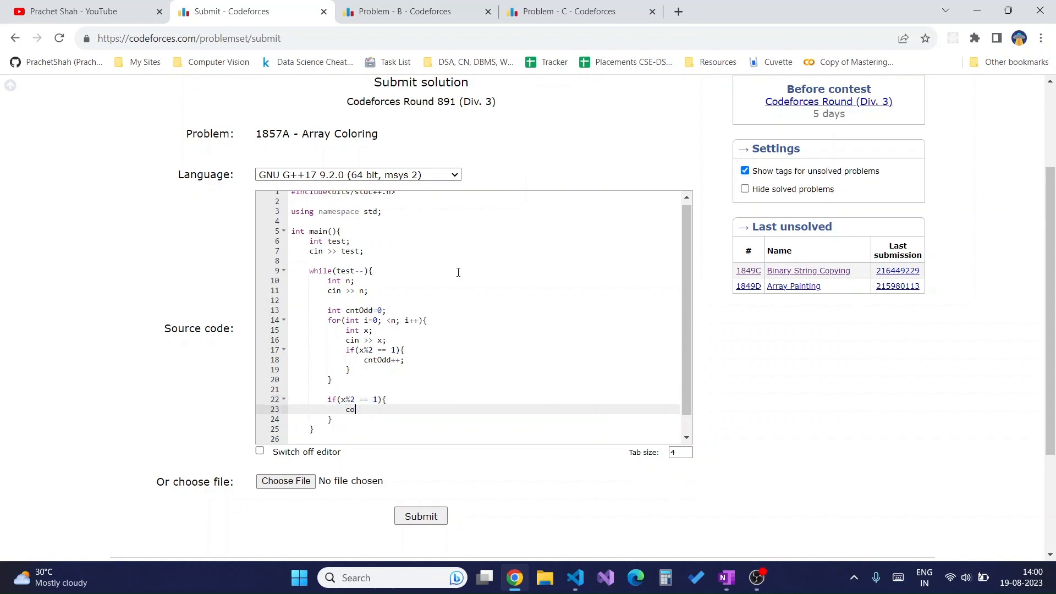
text(ut << "")
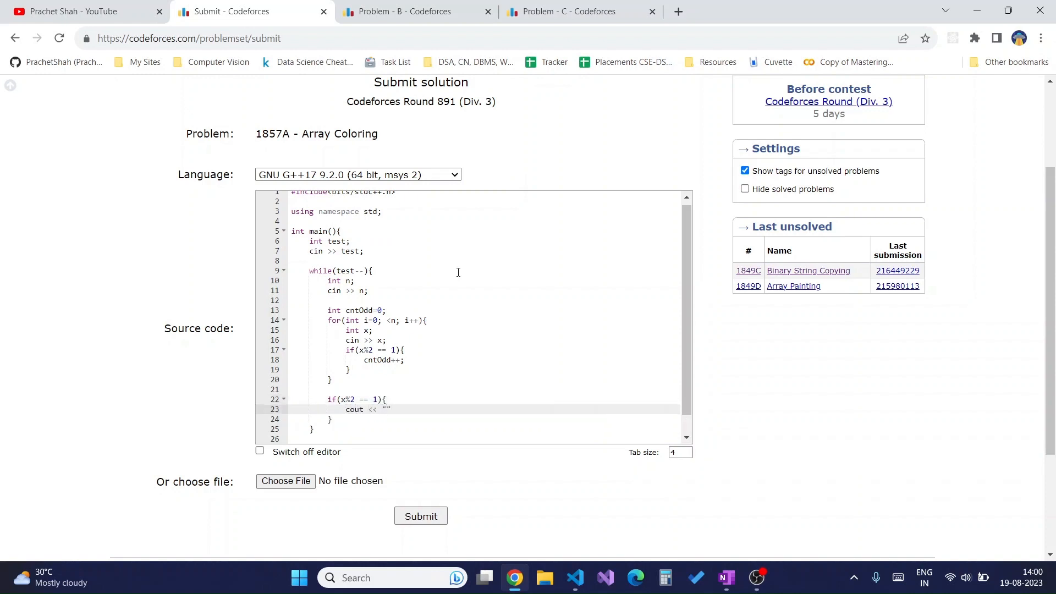
text(NO" << endl;)
text(cuo)
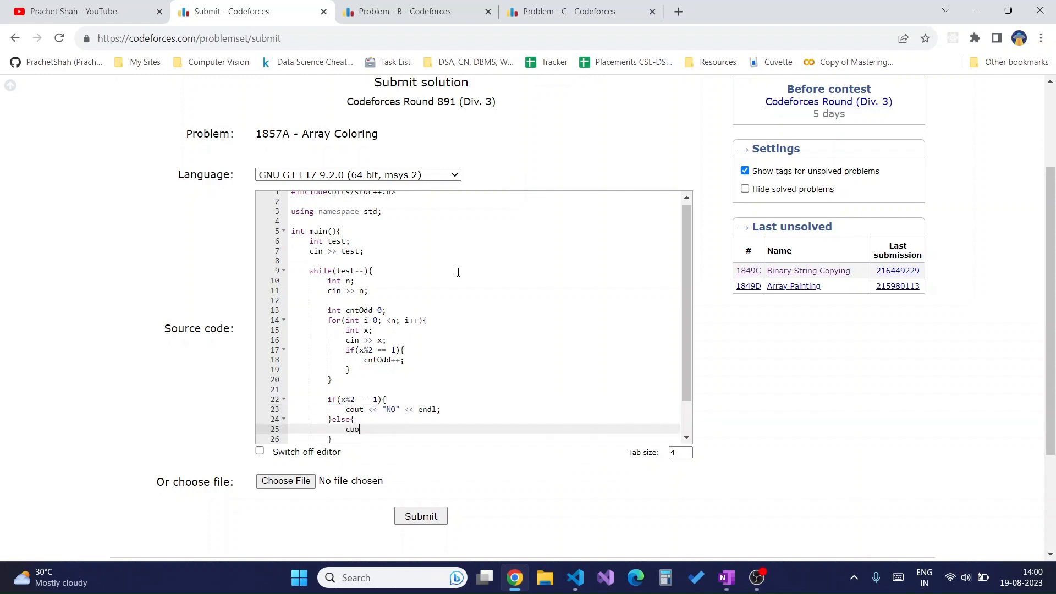
text(t)
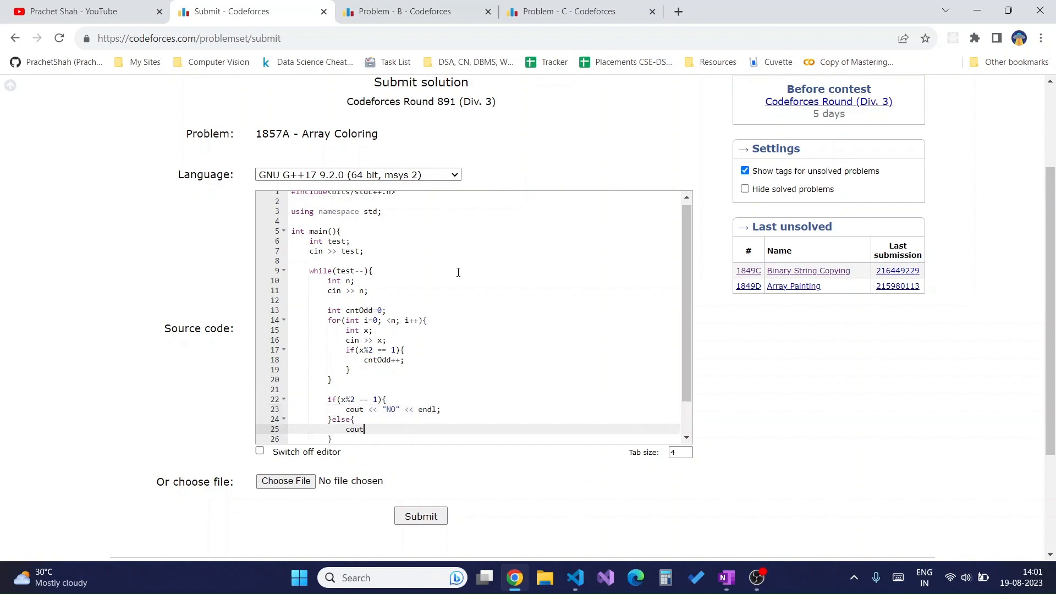
text(<< "YE")
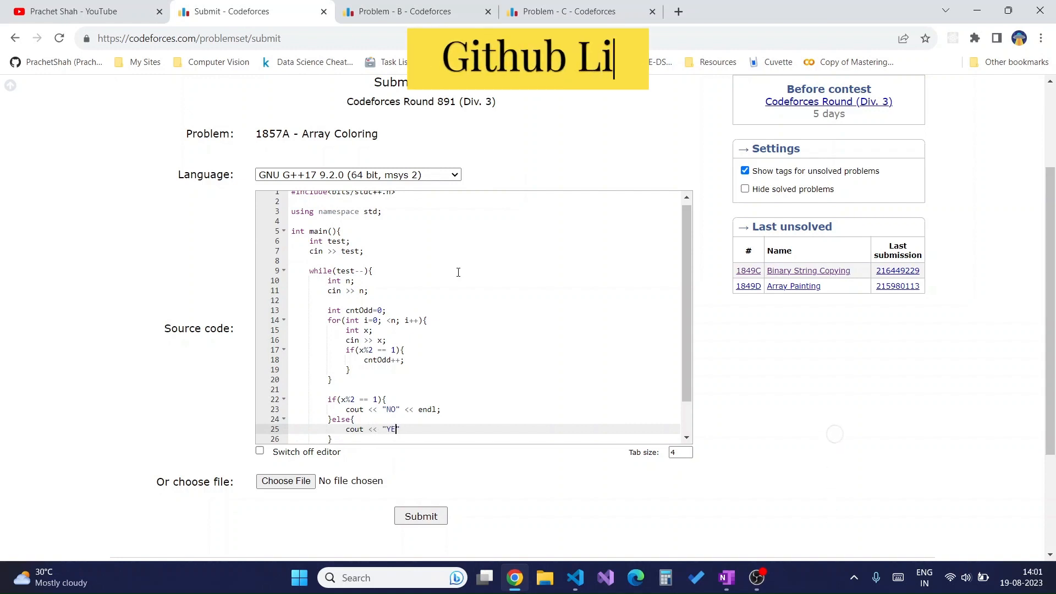
text(S" << endl;)
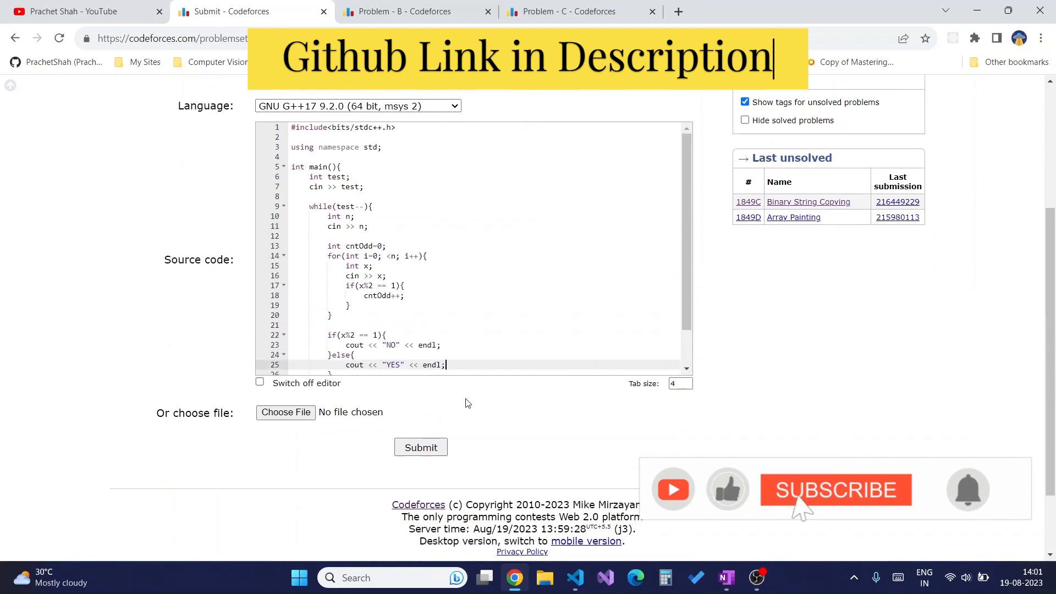
click(420, 446)
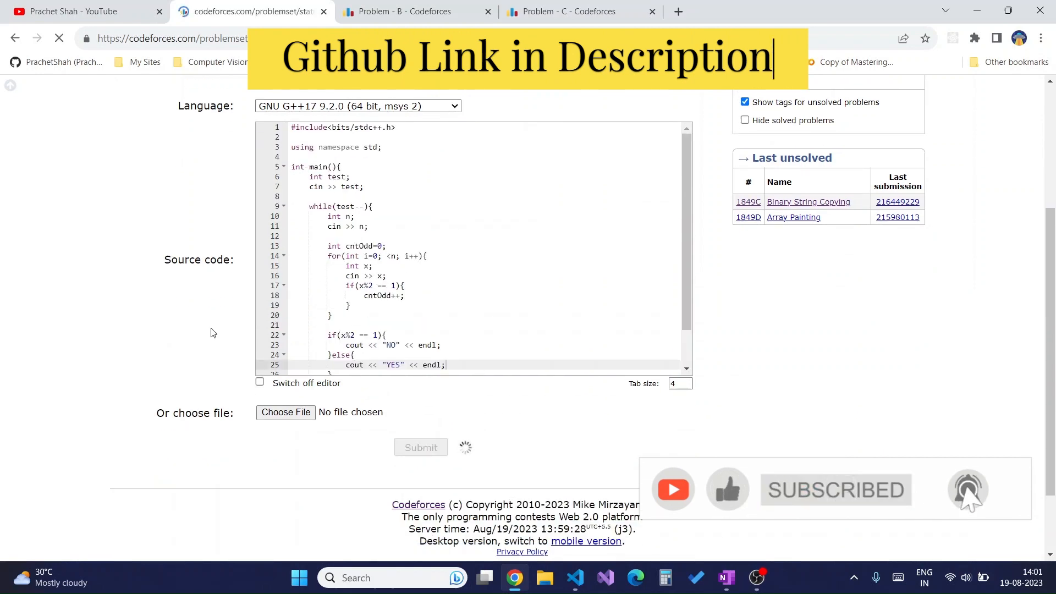
click(419, 447)
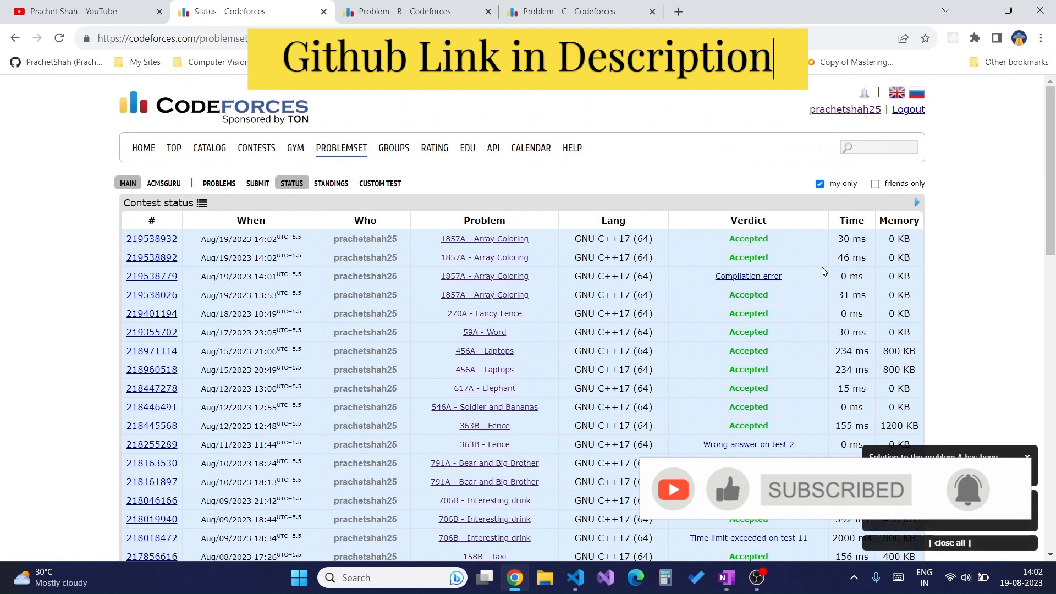